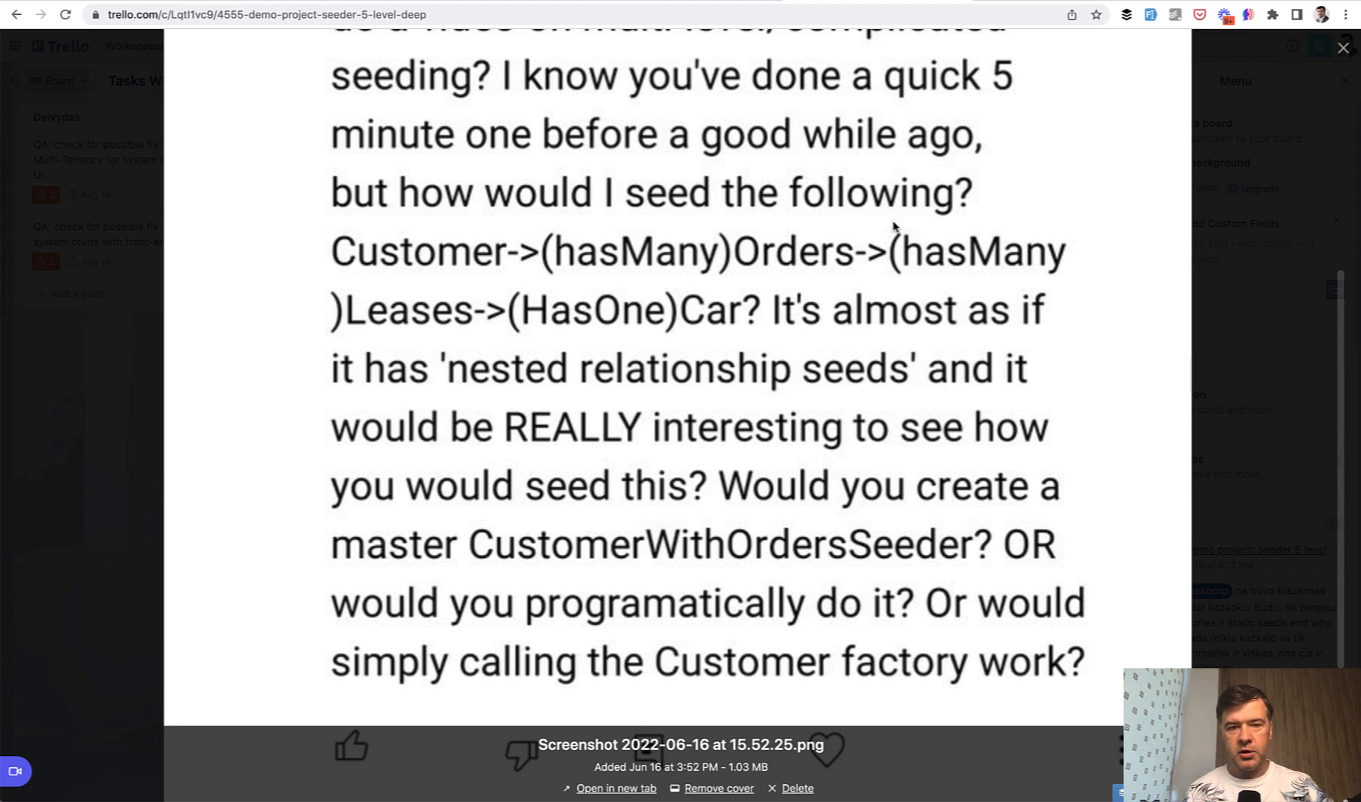
mouse_move(508, 403)
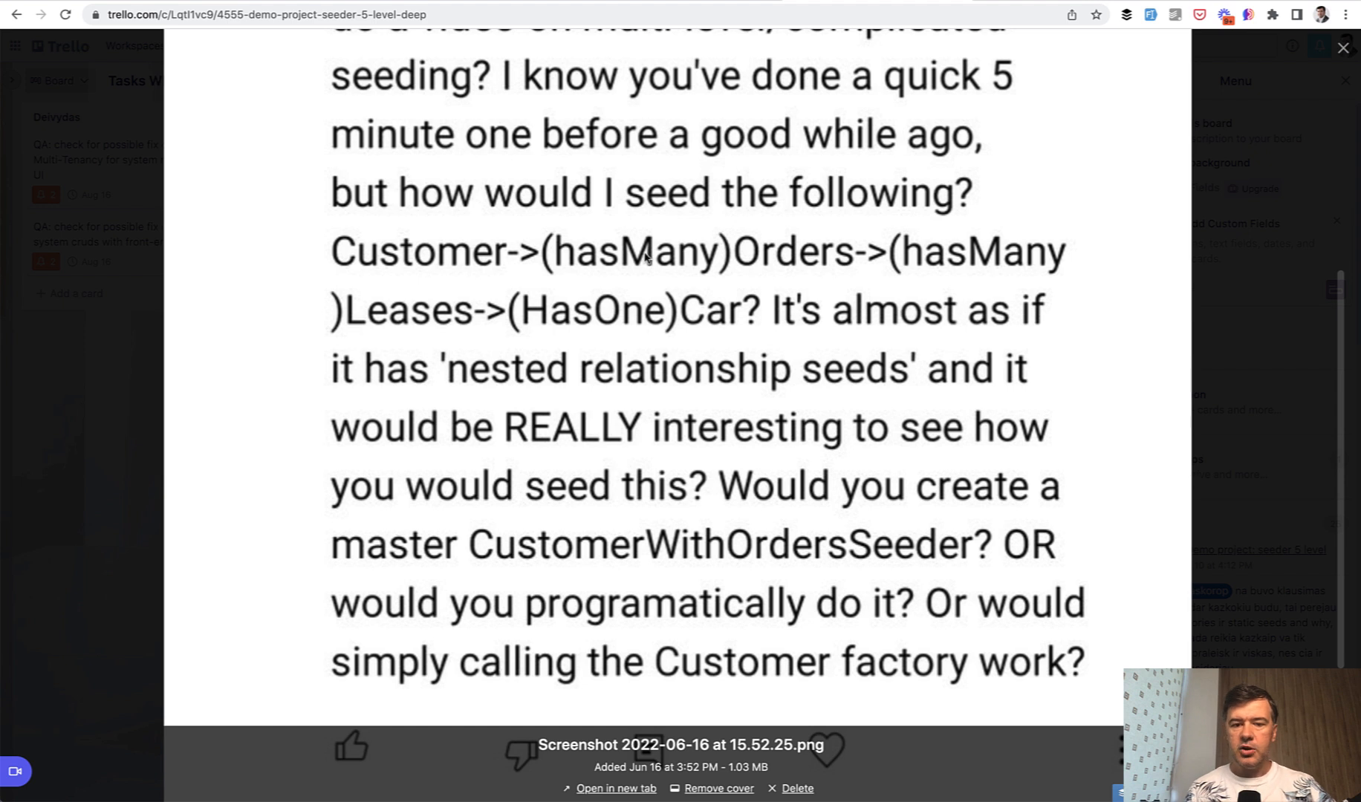
mouse_move(805, 501)
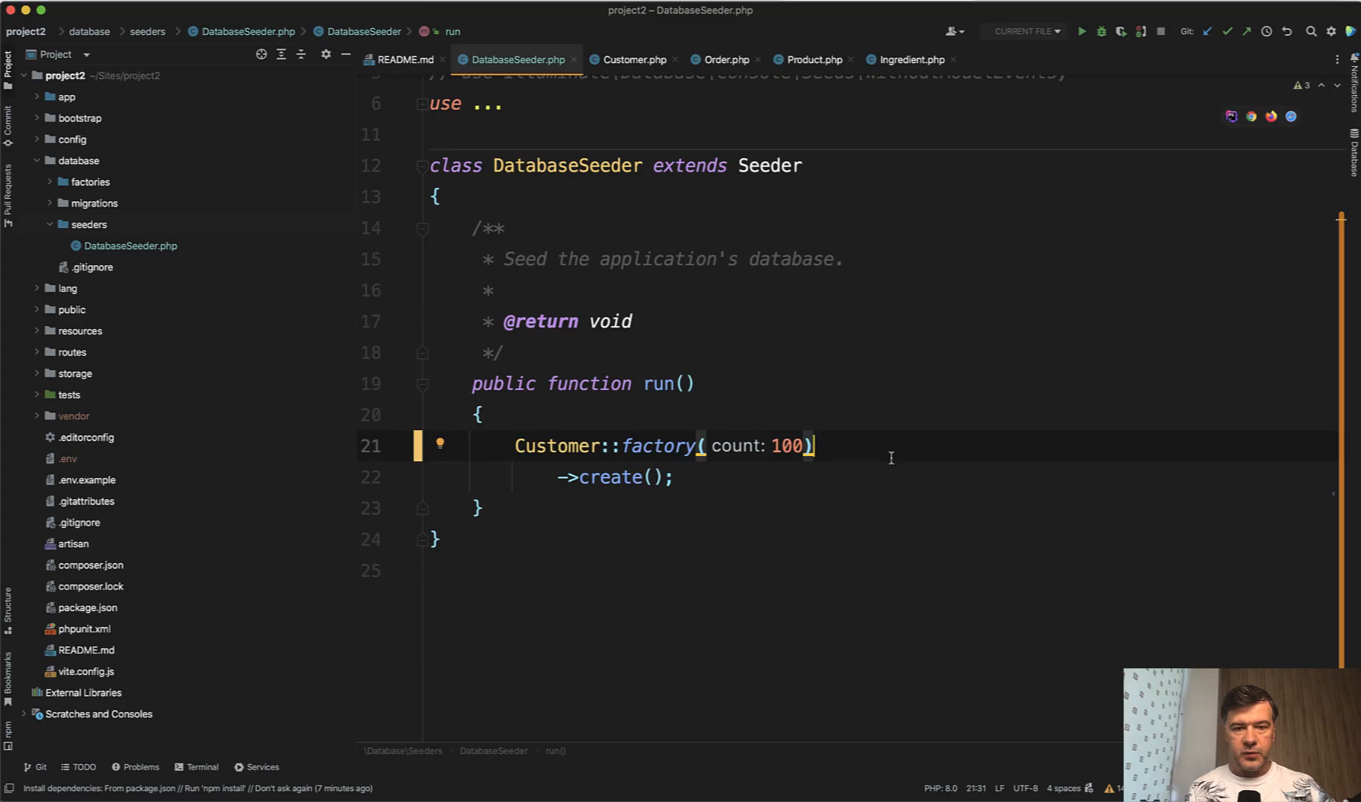
mouse_move(605, 500)
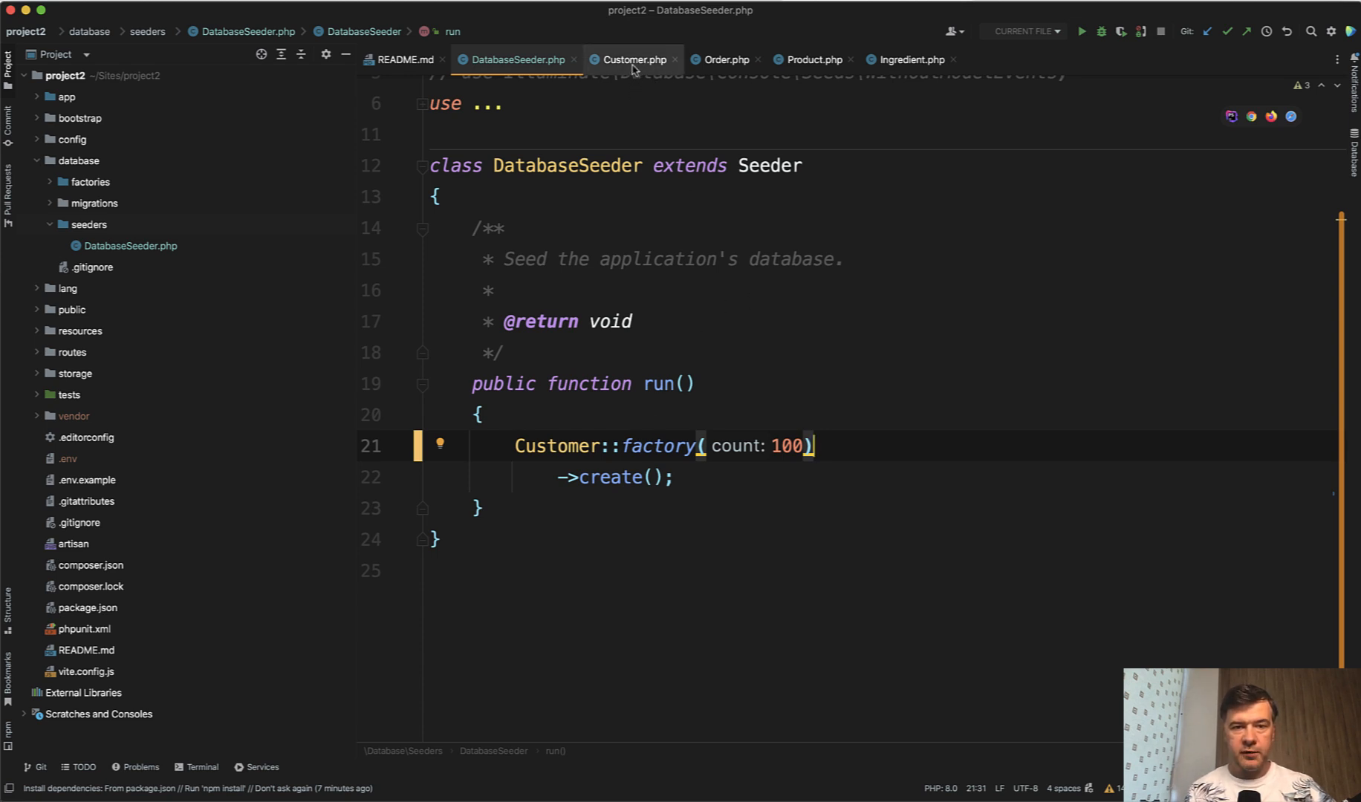
Step: Review the hasMany relations across Customer, Order and Product models, ending on Product's ingredients relation
left_click(632, 59)
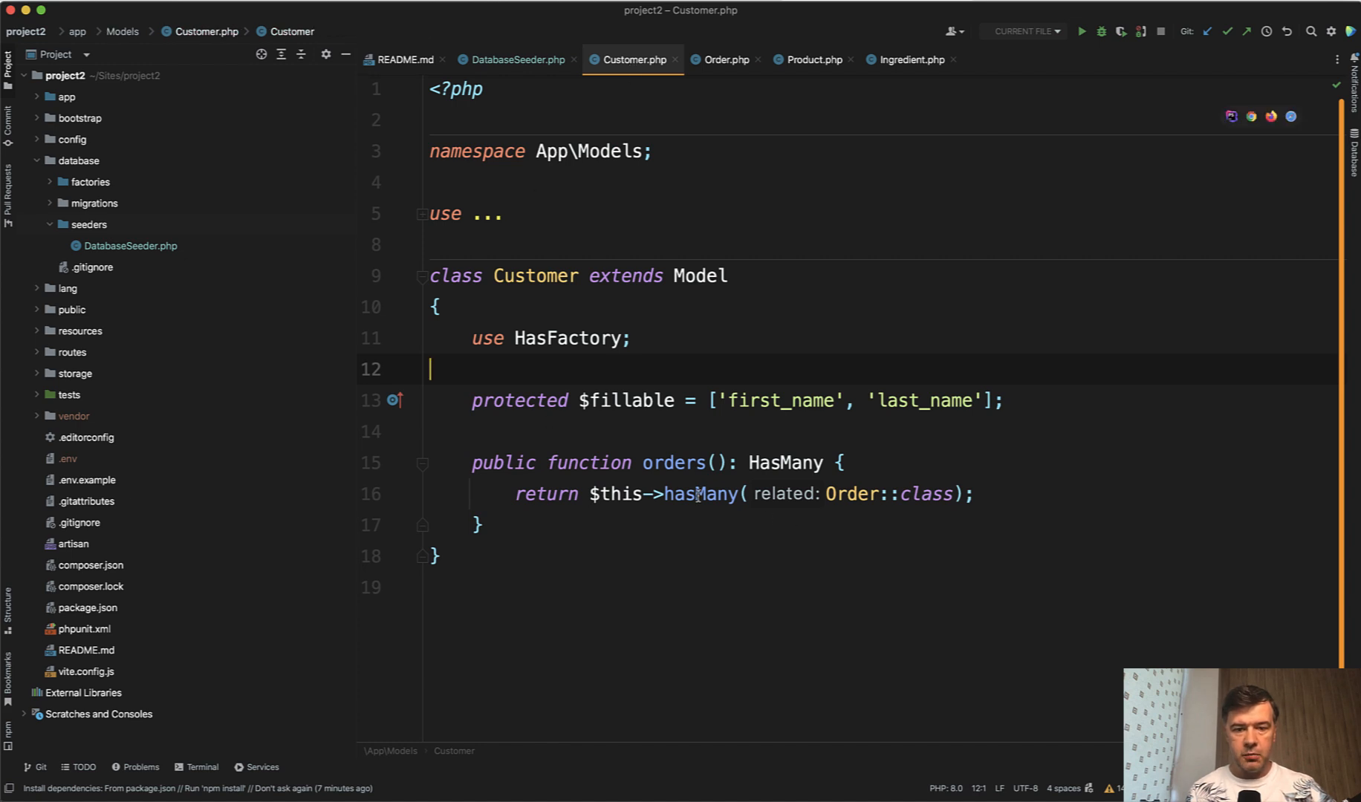
left_click(746, 495)
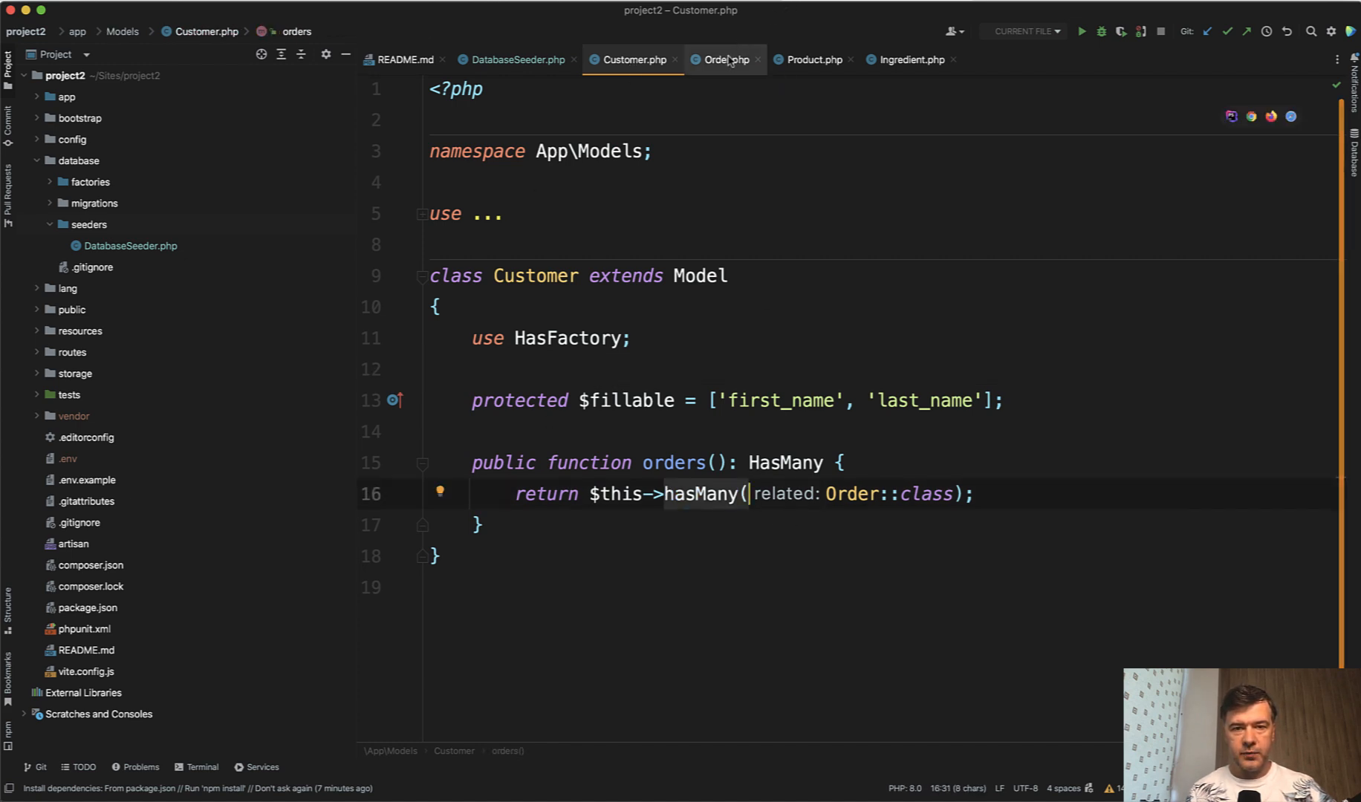
left_click(725, 59)
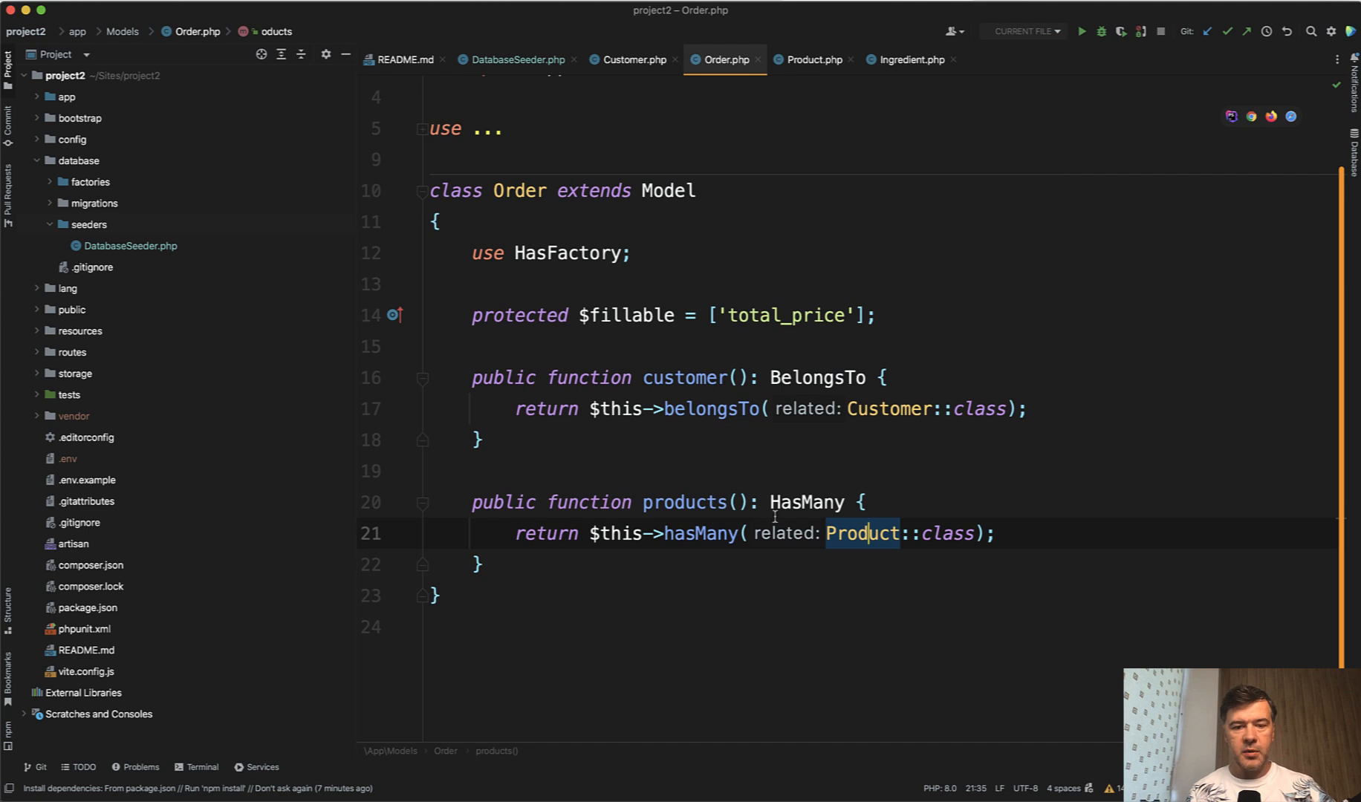
left_click(811, 60)
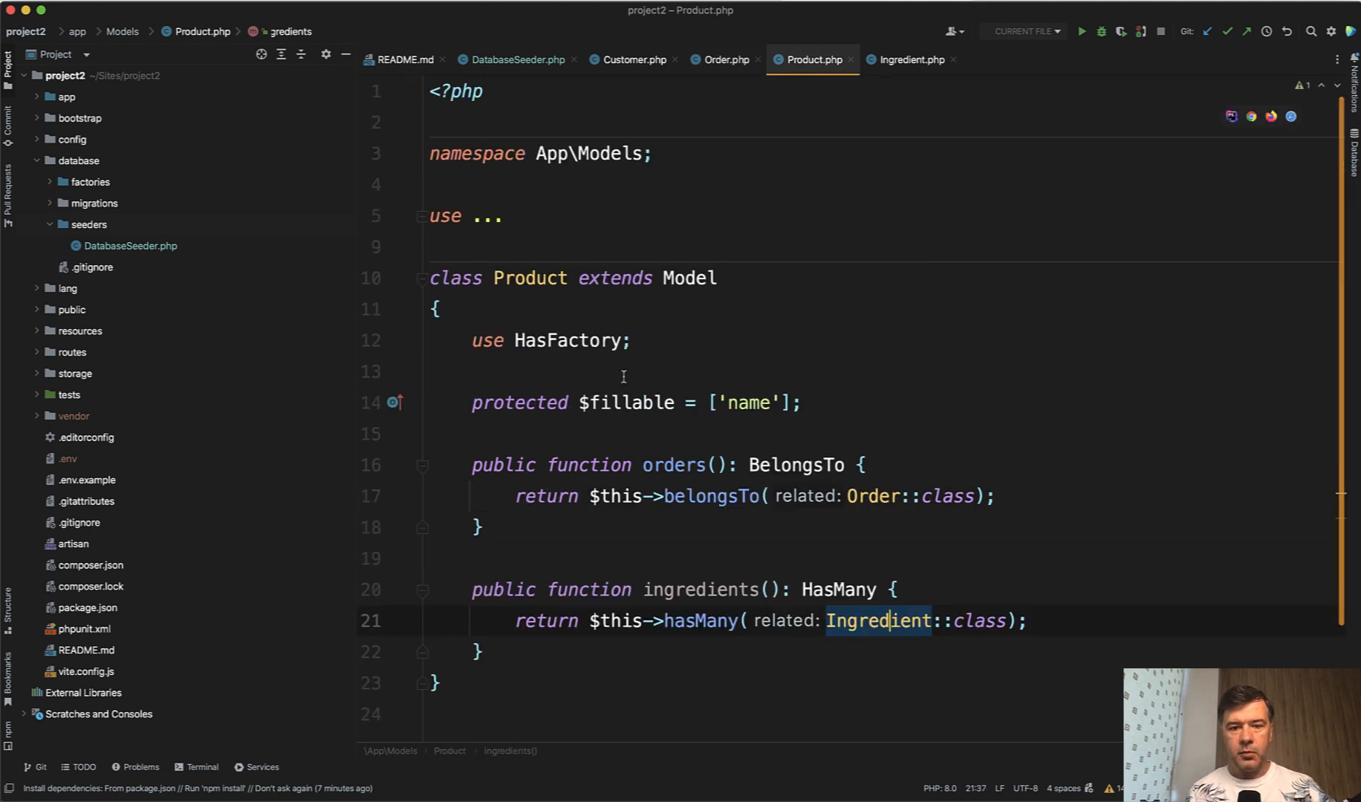
scroll("down", 3)
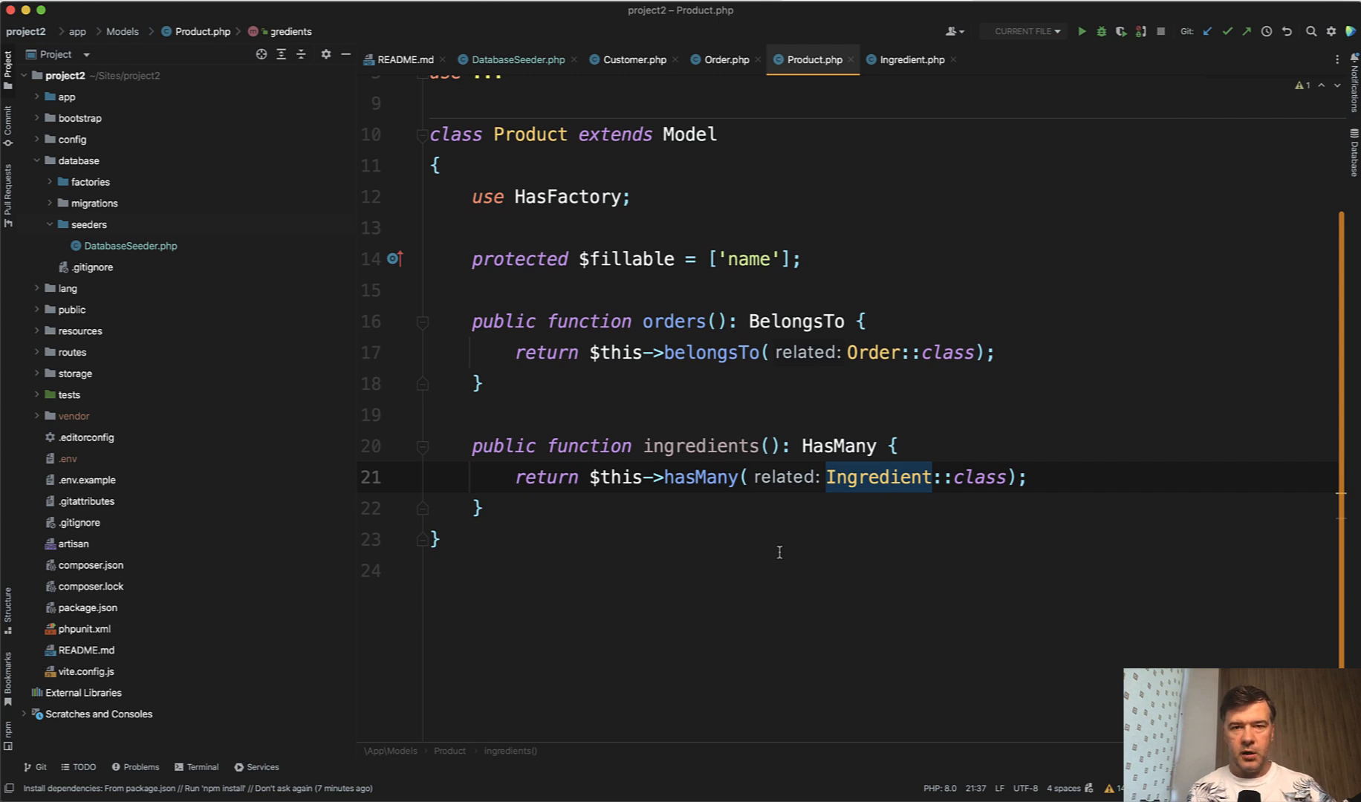
mouse_move(753, 258)
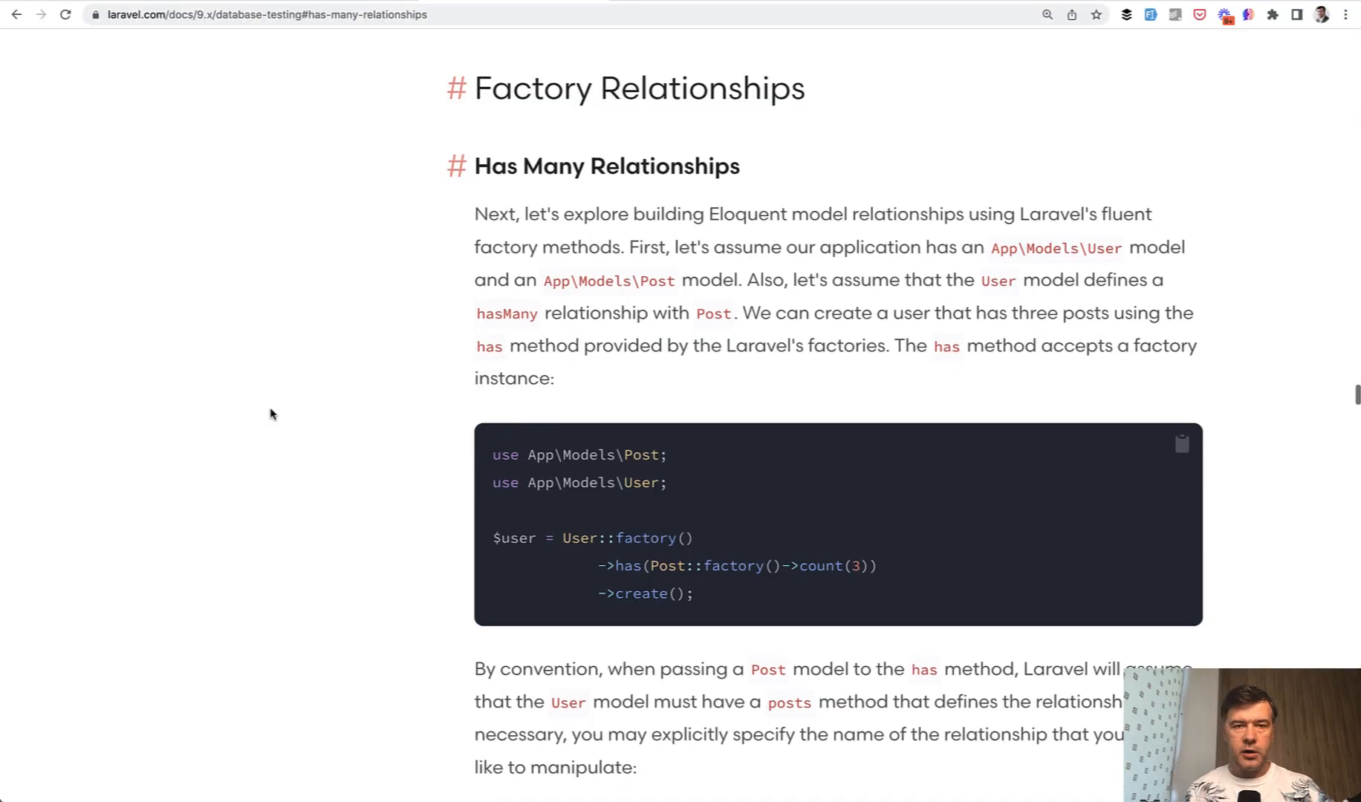
scroll("down", 3)
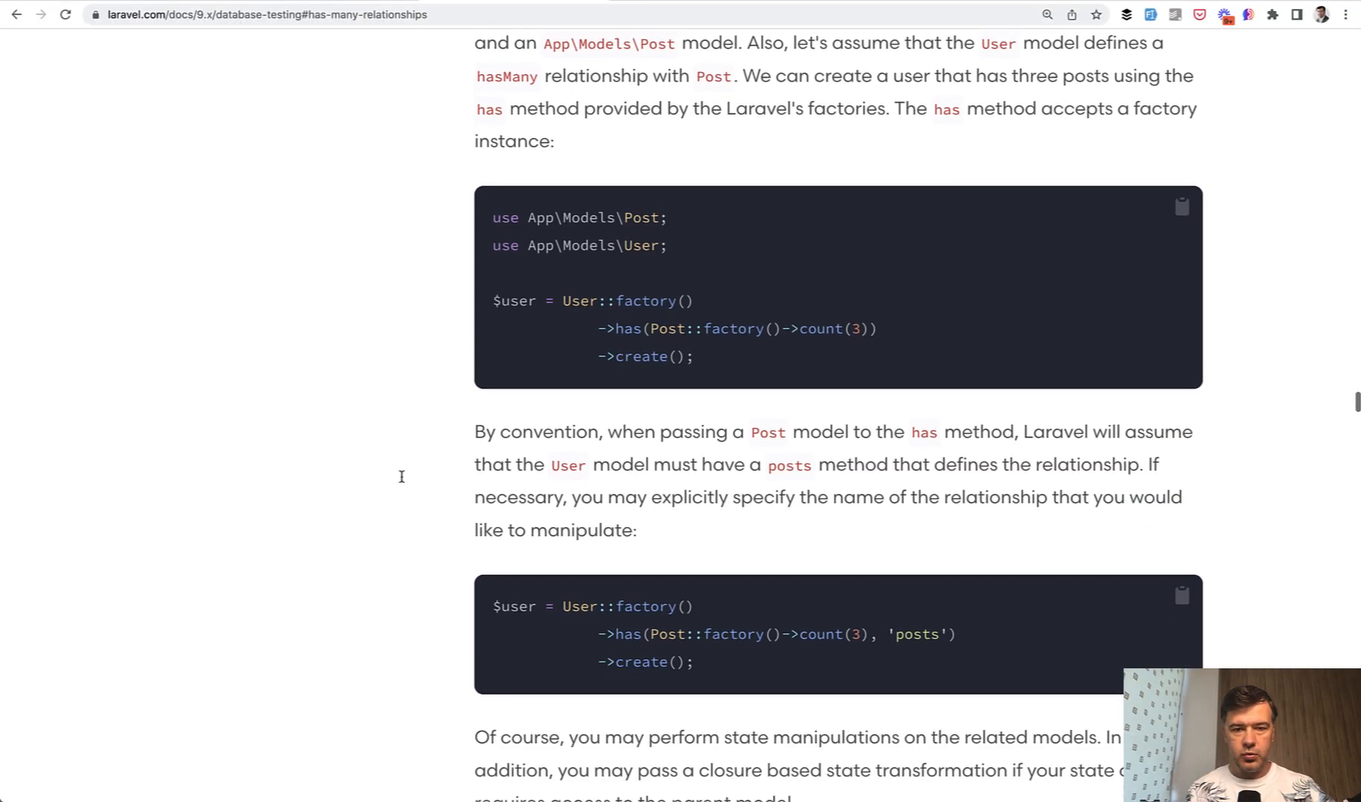
double_click(603, 300)
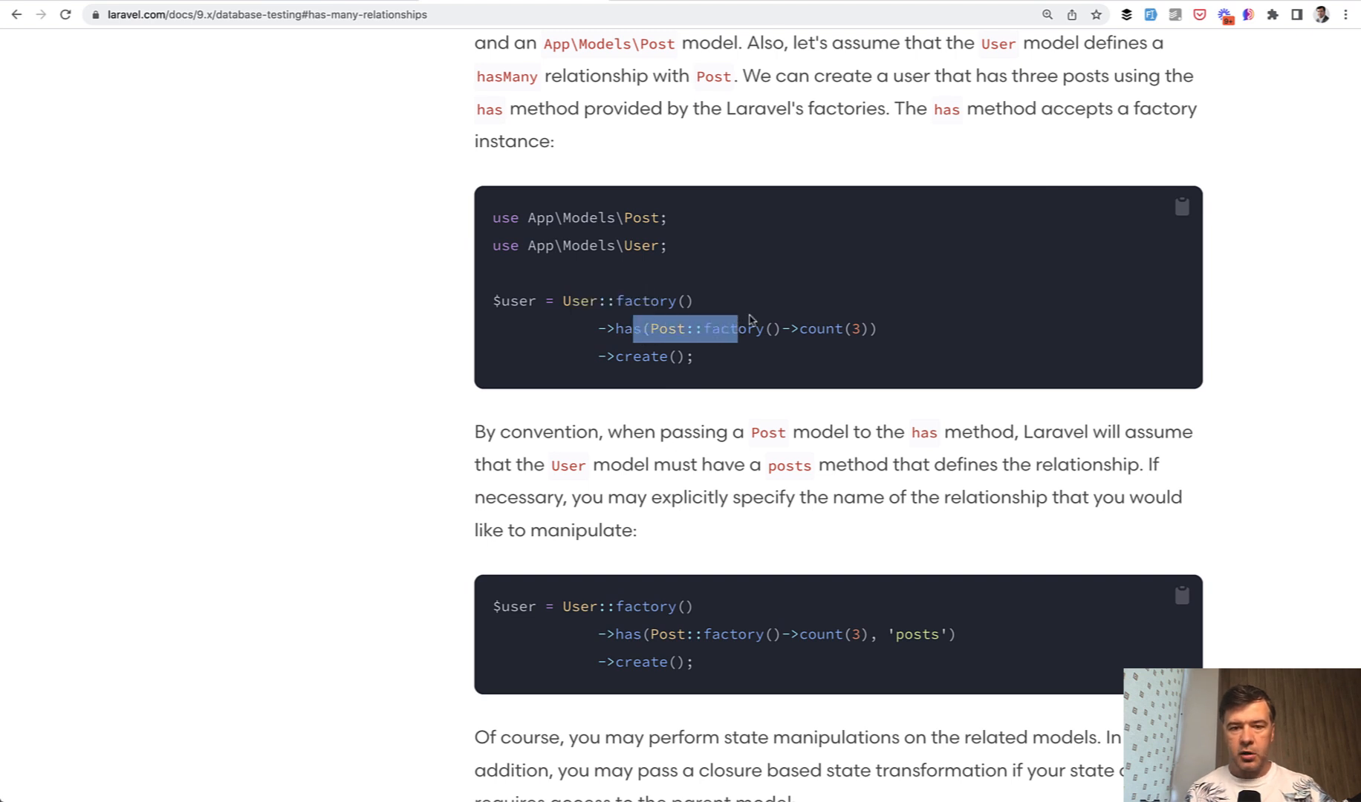
mouse_move(497, 487)
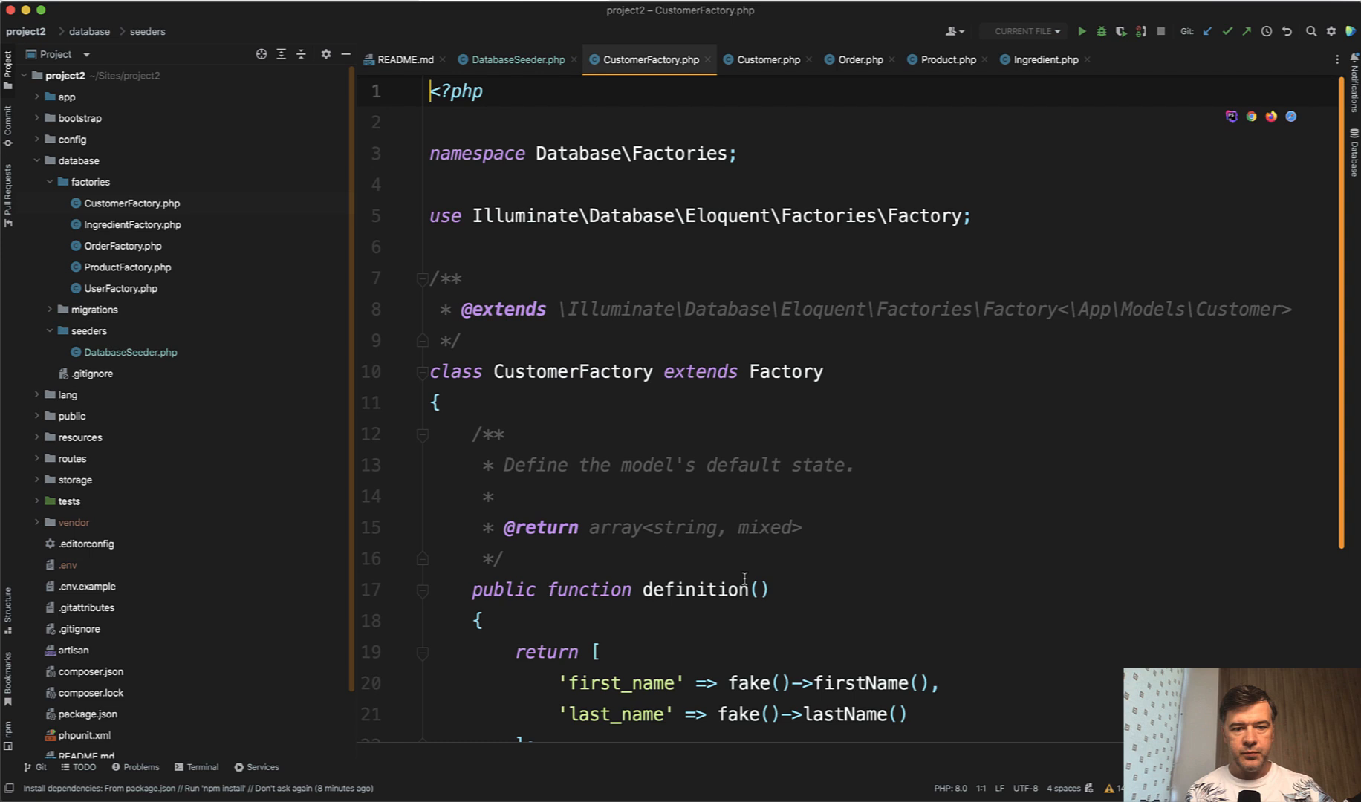
Step: Review the CustomerFactory fake first/last name definition, then return to DatabaseSeeder
scroll("down", 3)
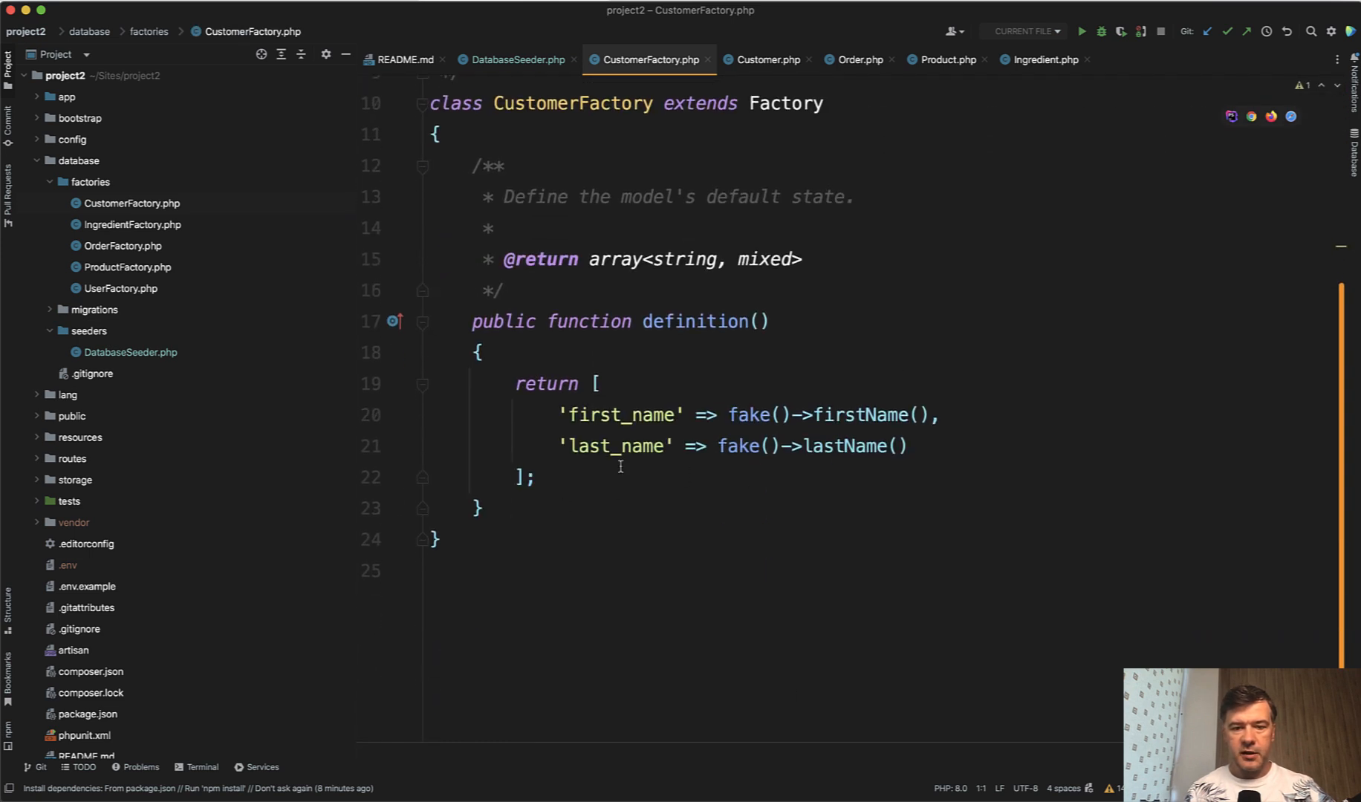
mouse_move(663, 595)
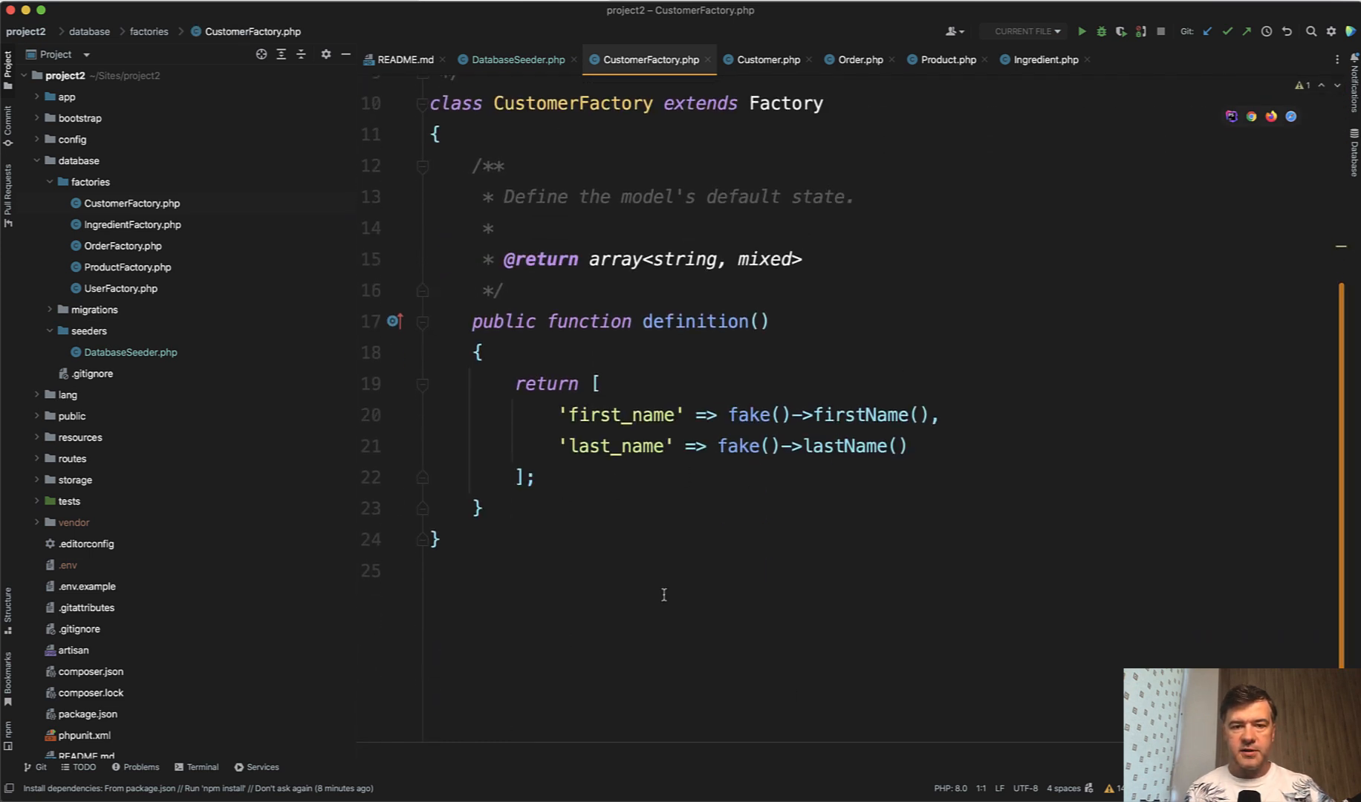
left_click(513, 60)
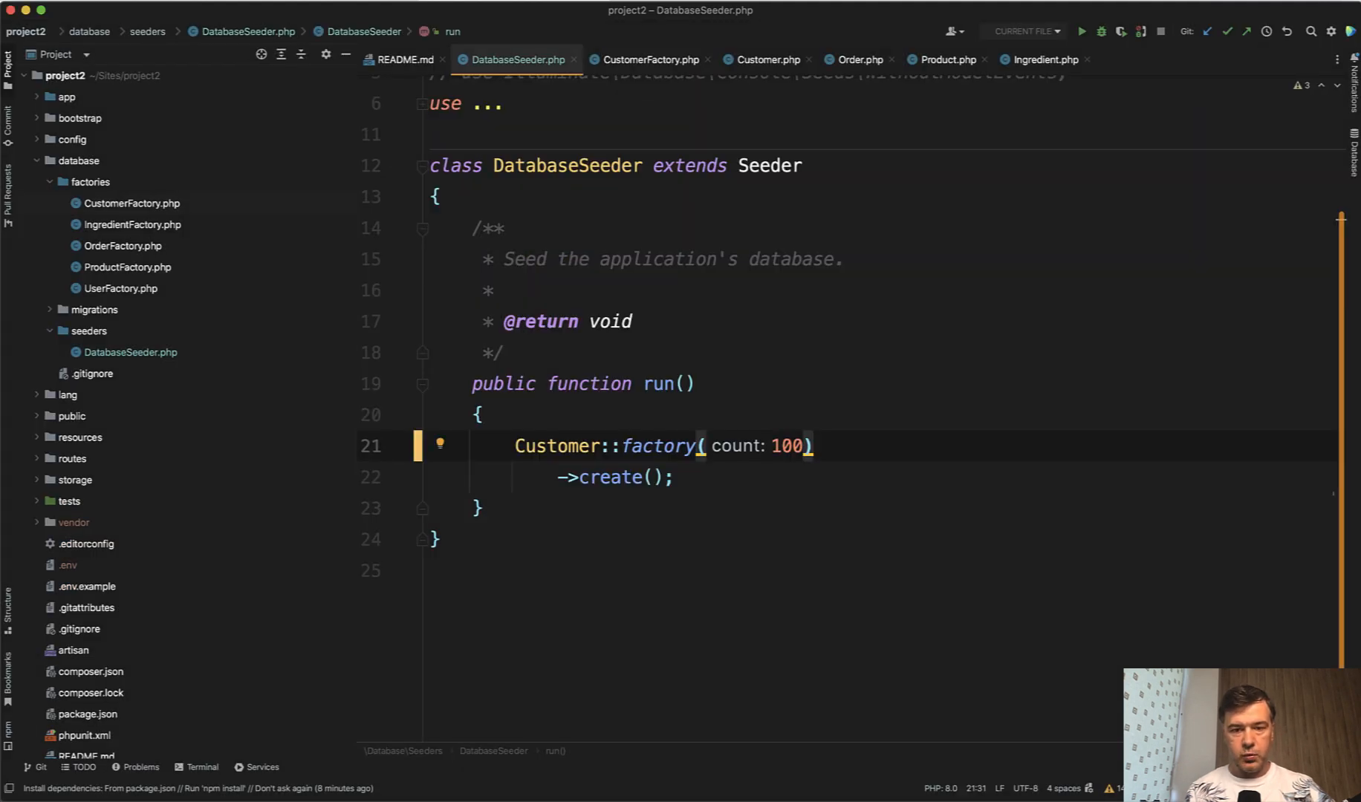
Step: Chain ->has(Order::factory(2)) onto the customer factory and run php artisan migrate:fresh --seed
type("ha")
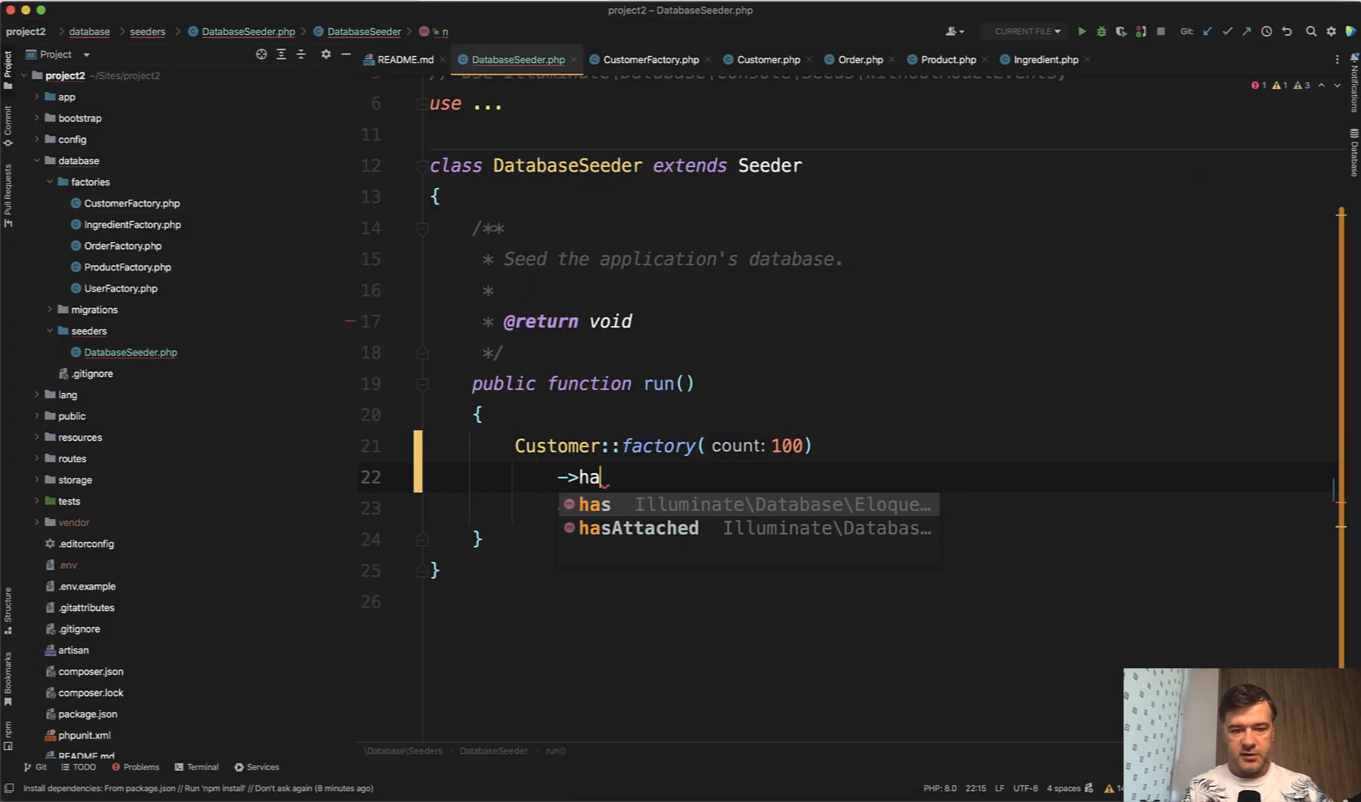
type("s(Order::factory(2")
type("php artisan migrate:fresh --seed")
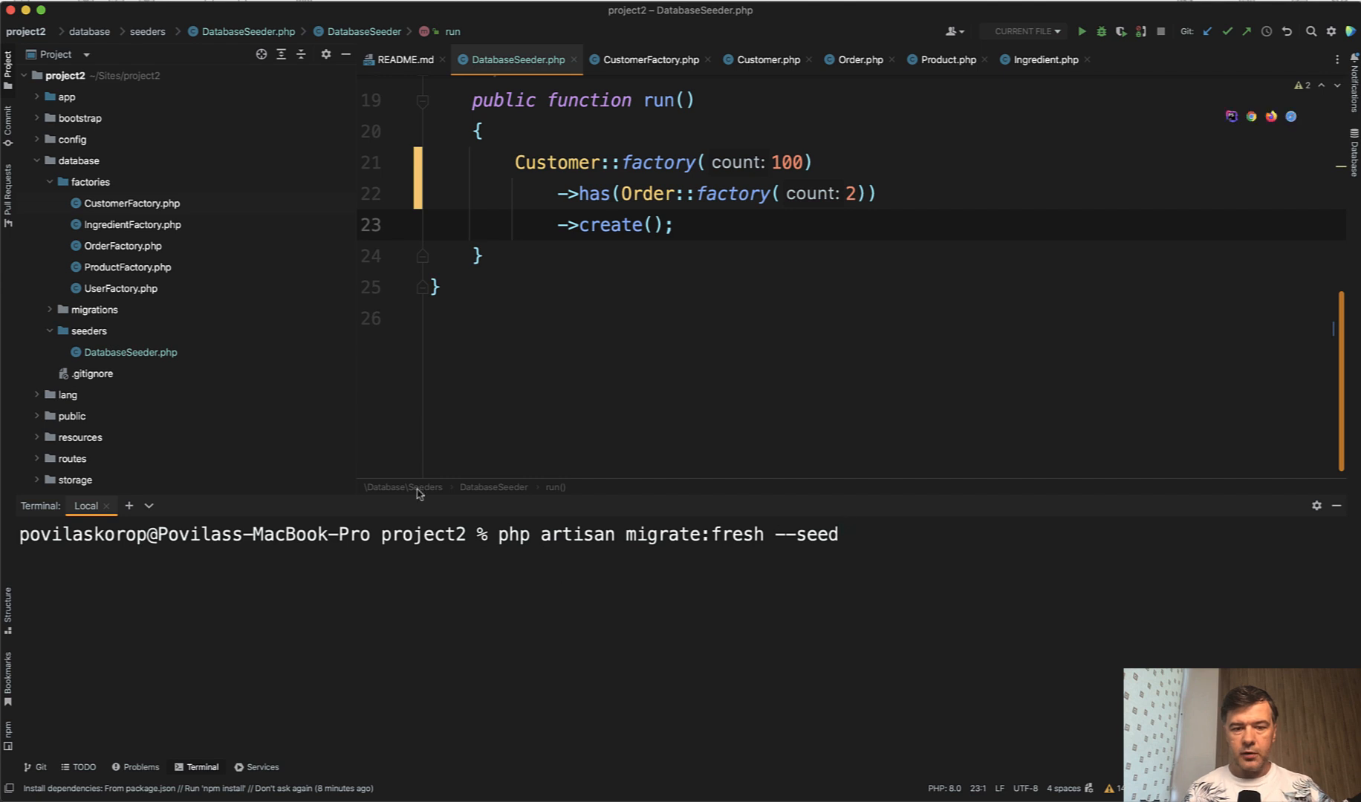
key("Return")
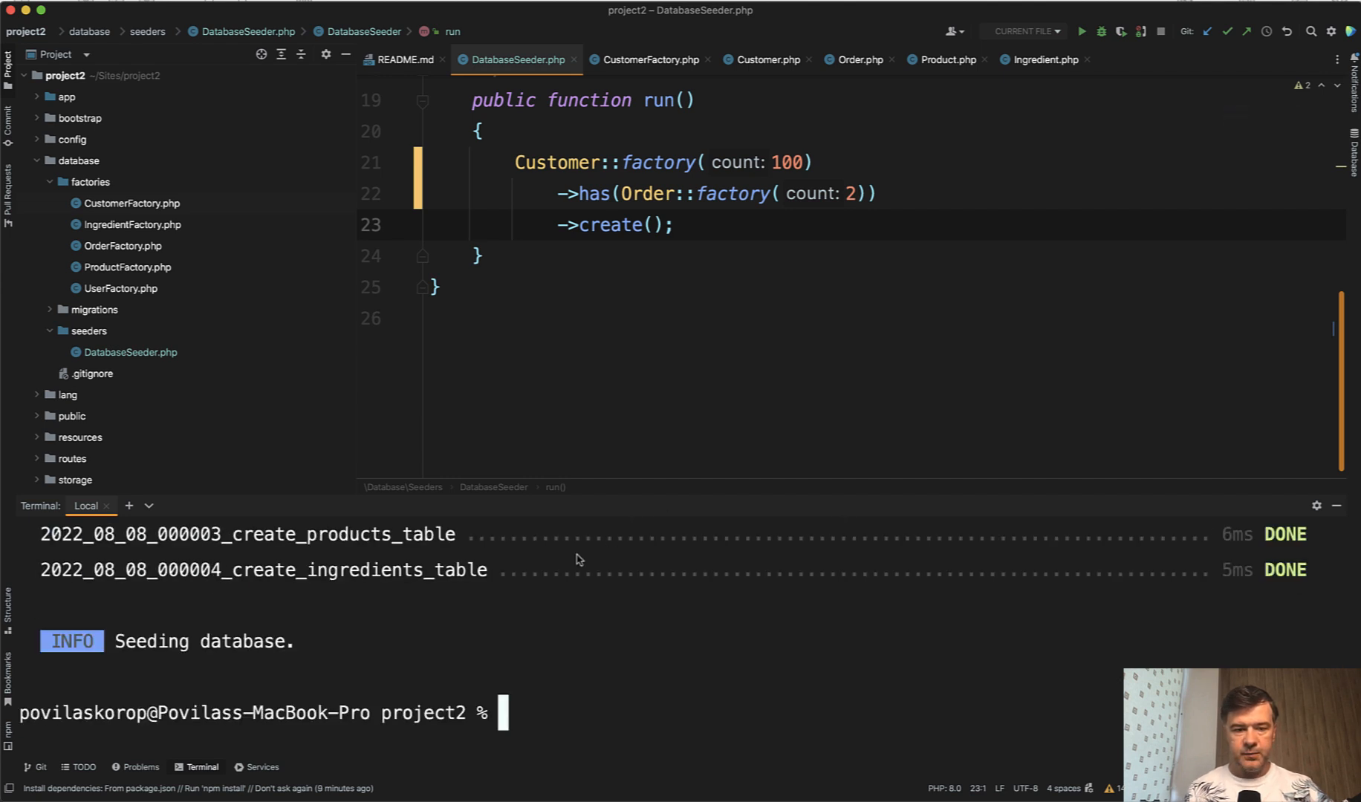
mouse_move(189, 691)
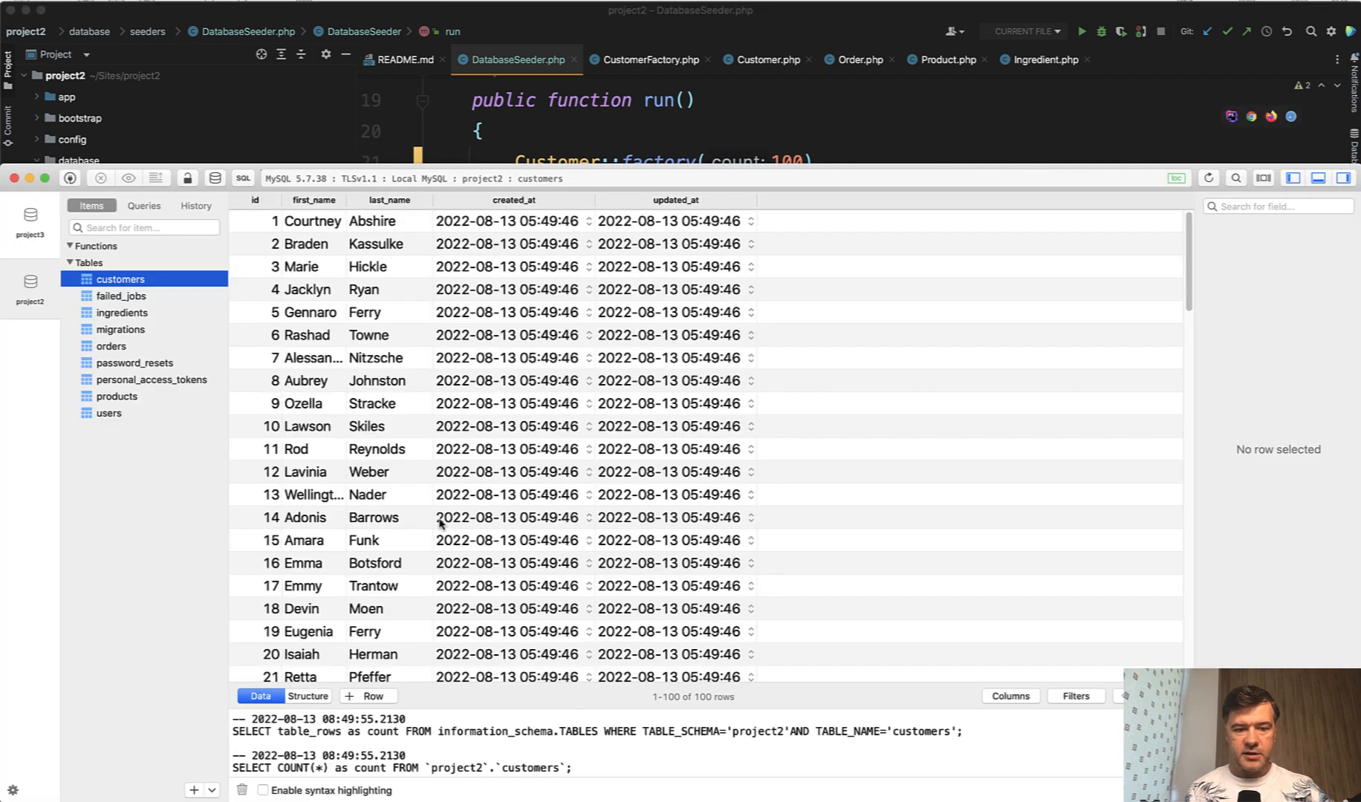
mouse_move(156, 361)
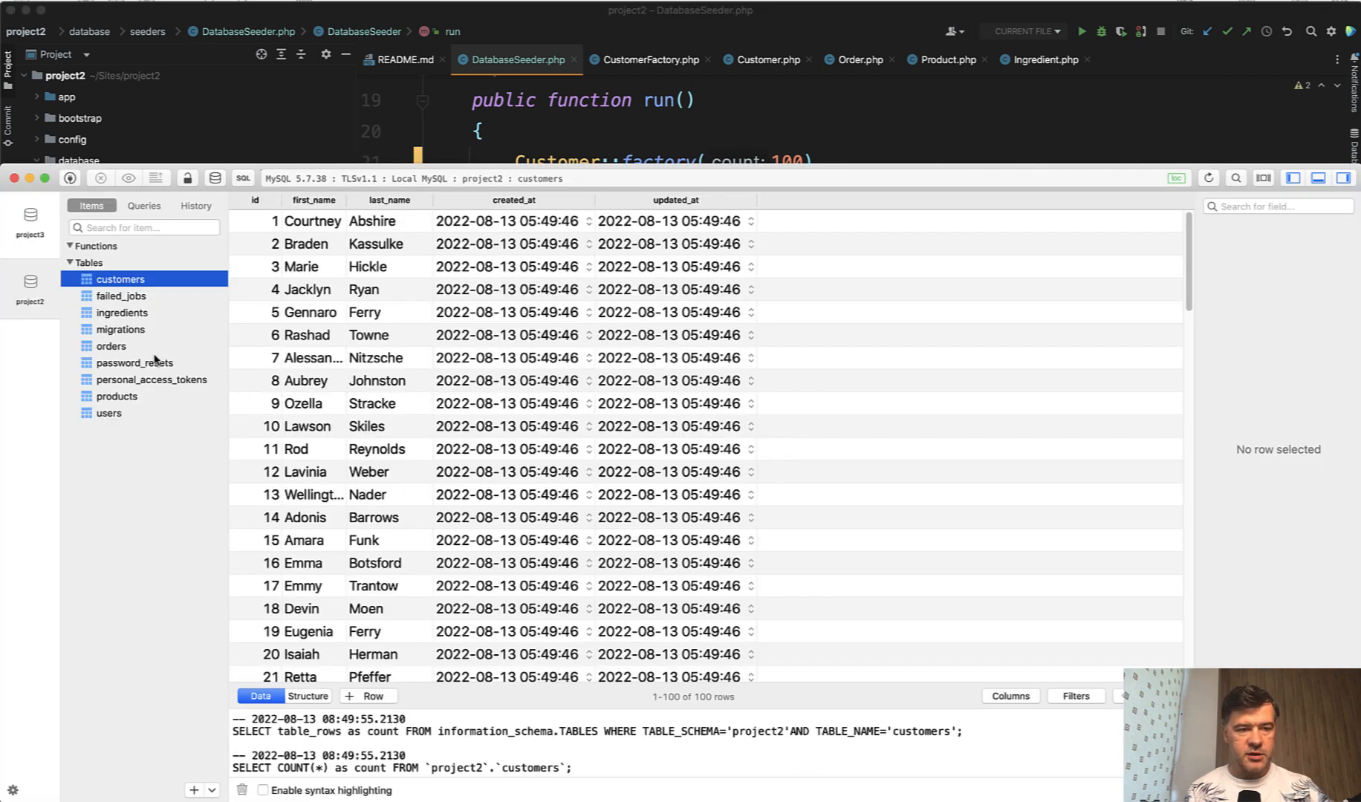
Step: Inspect the orders table showing 200 rows, two orders per customer
left_click(110, 346)
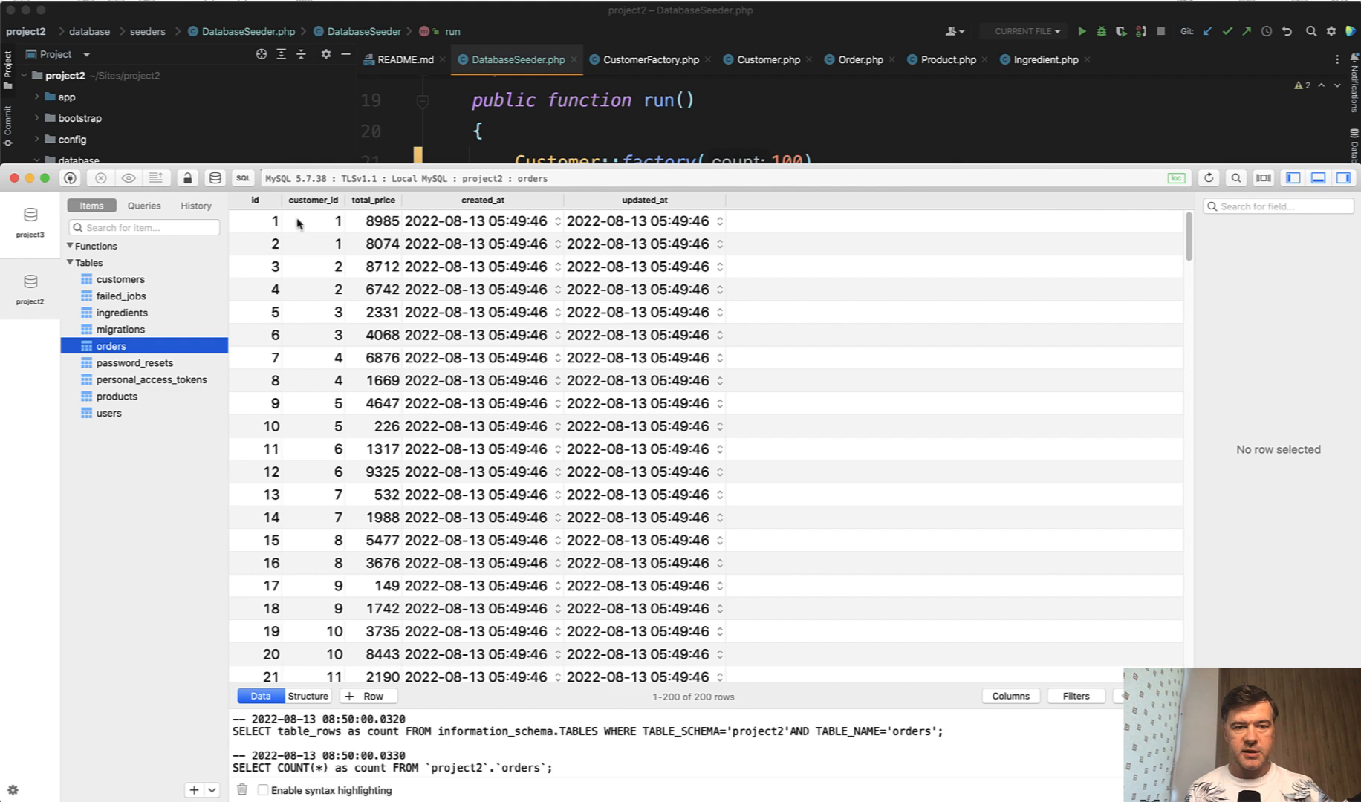
scroll("down", 3)
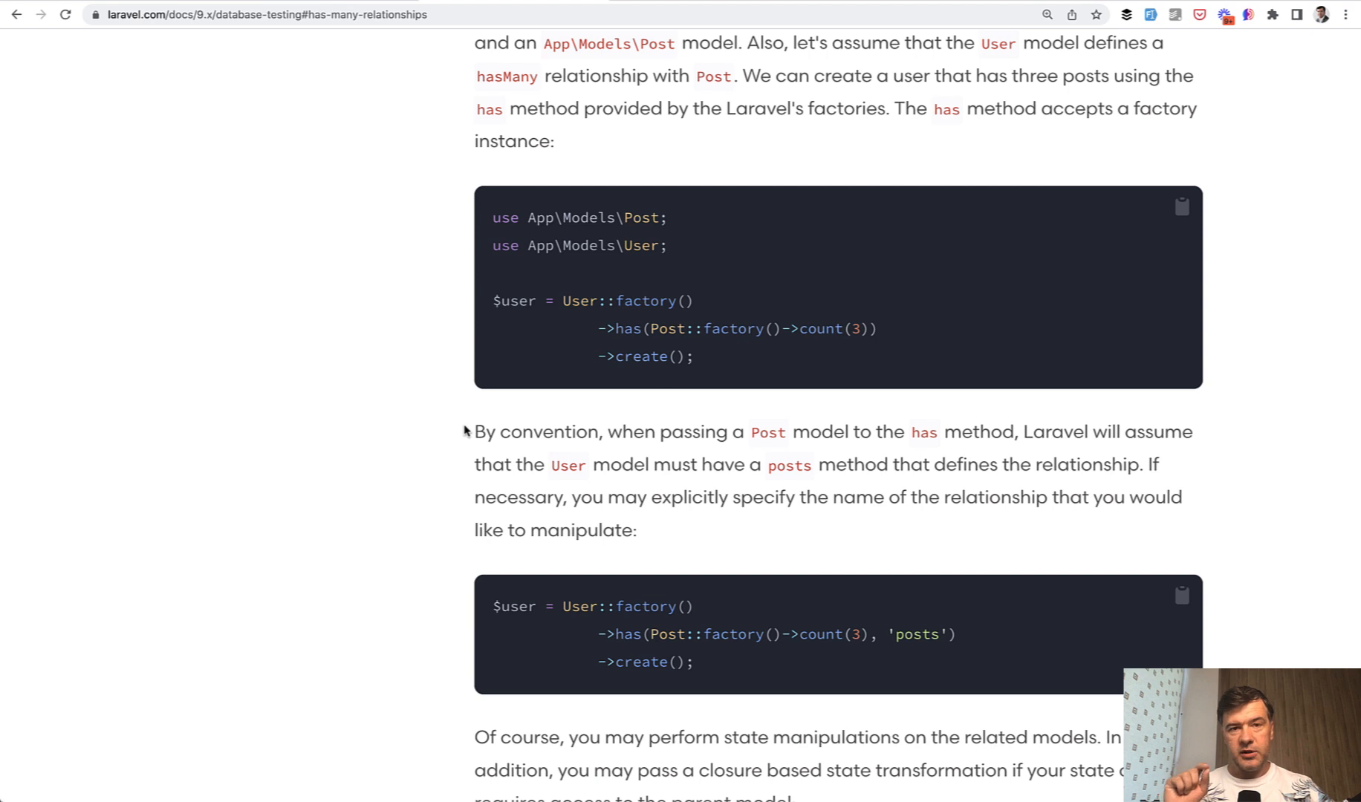
mouse_move(752, 453)
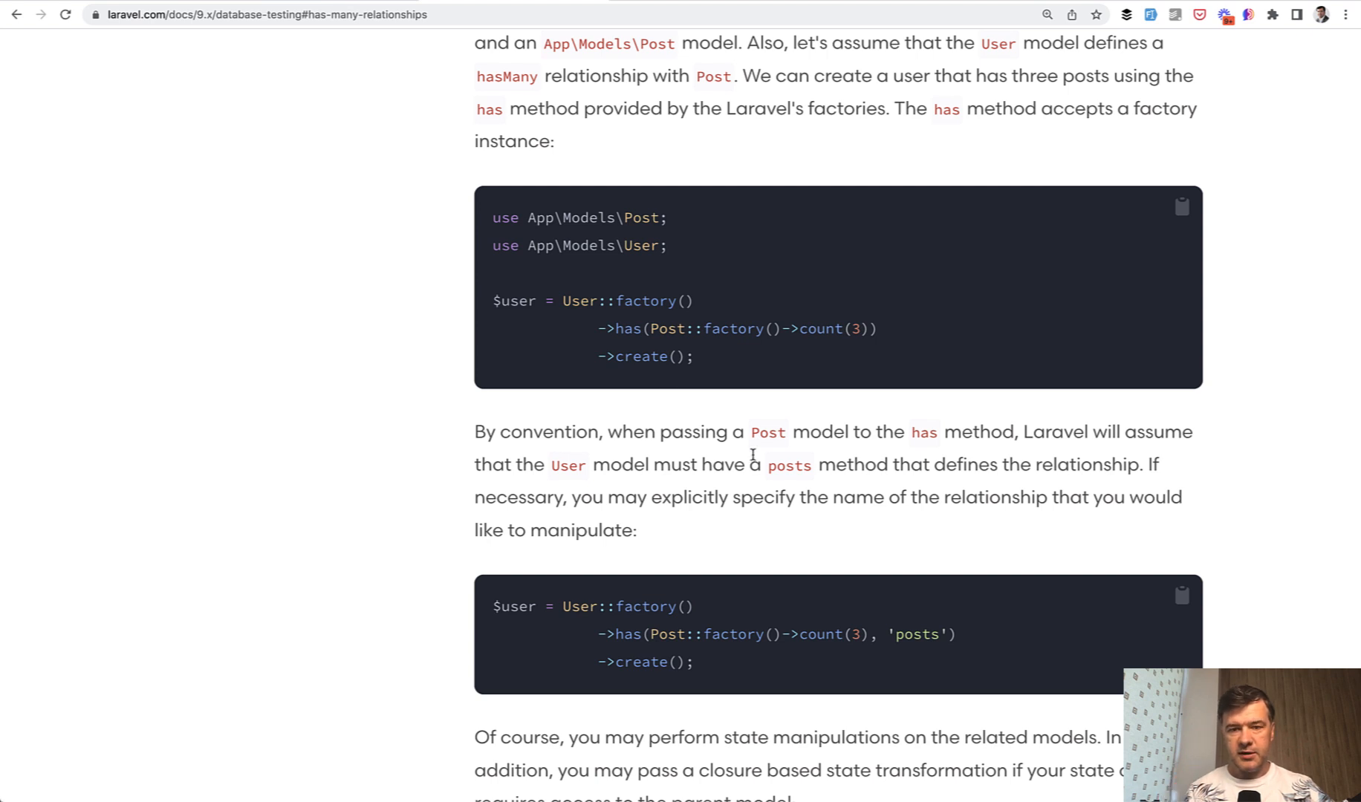
mouse_move(865, 465)
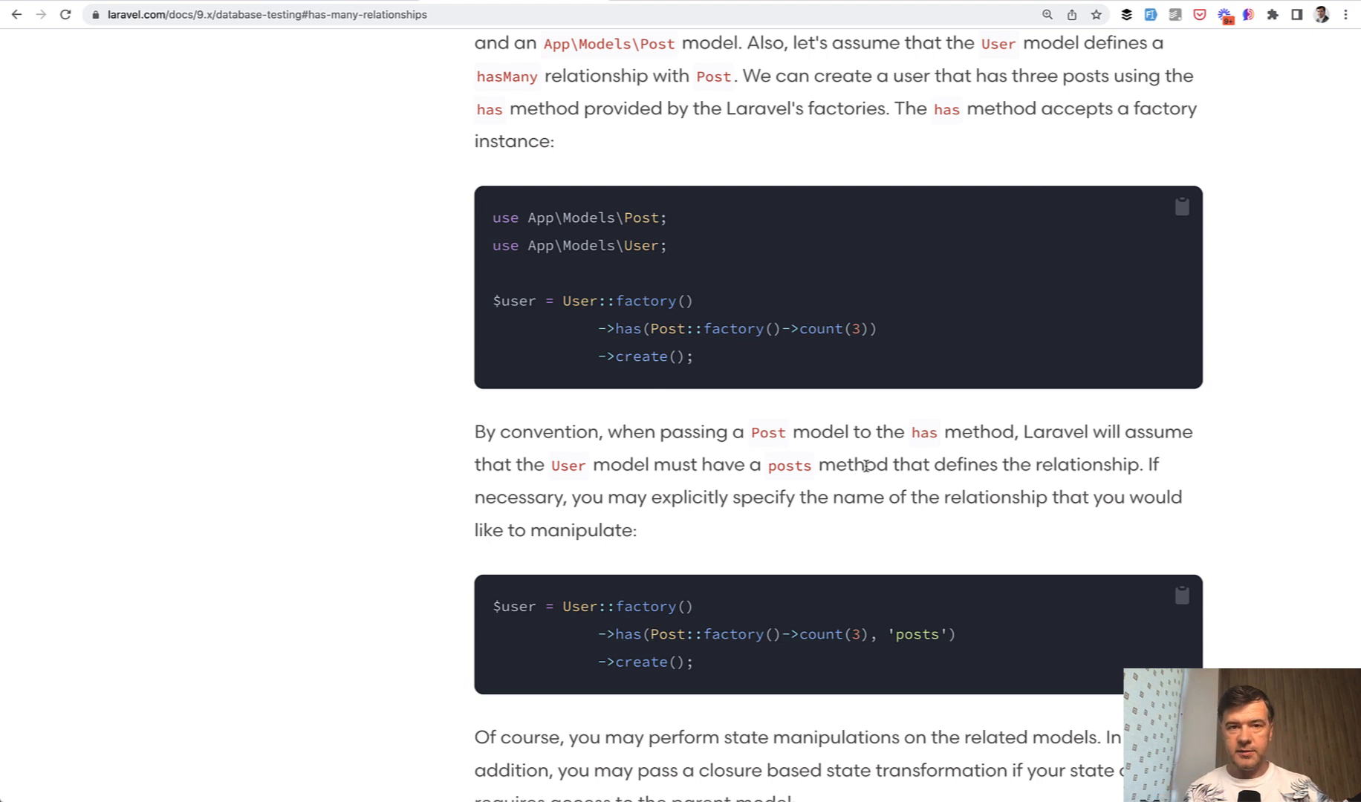
mouse_move(814, 332)
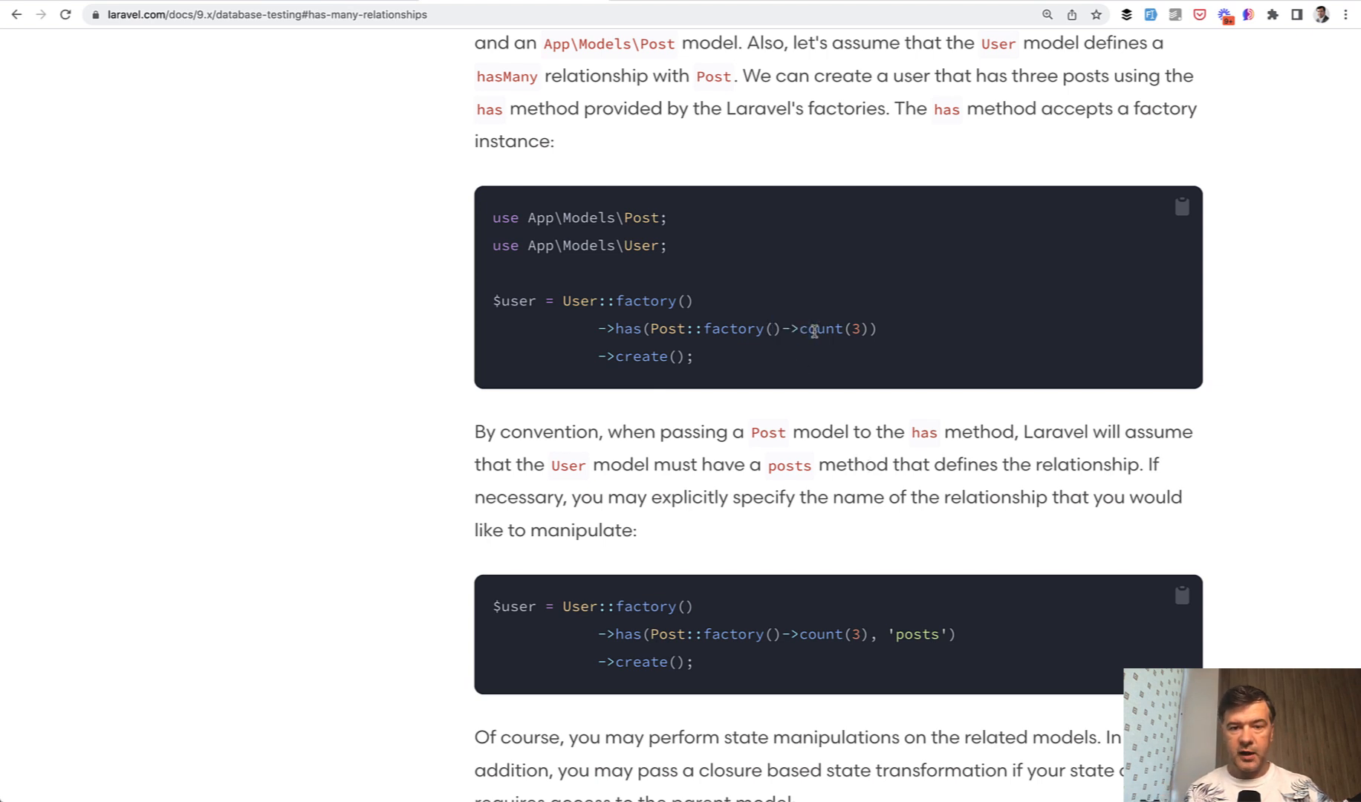
mouse_move(781, 456)
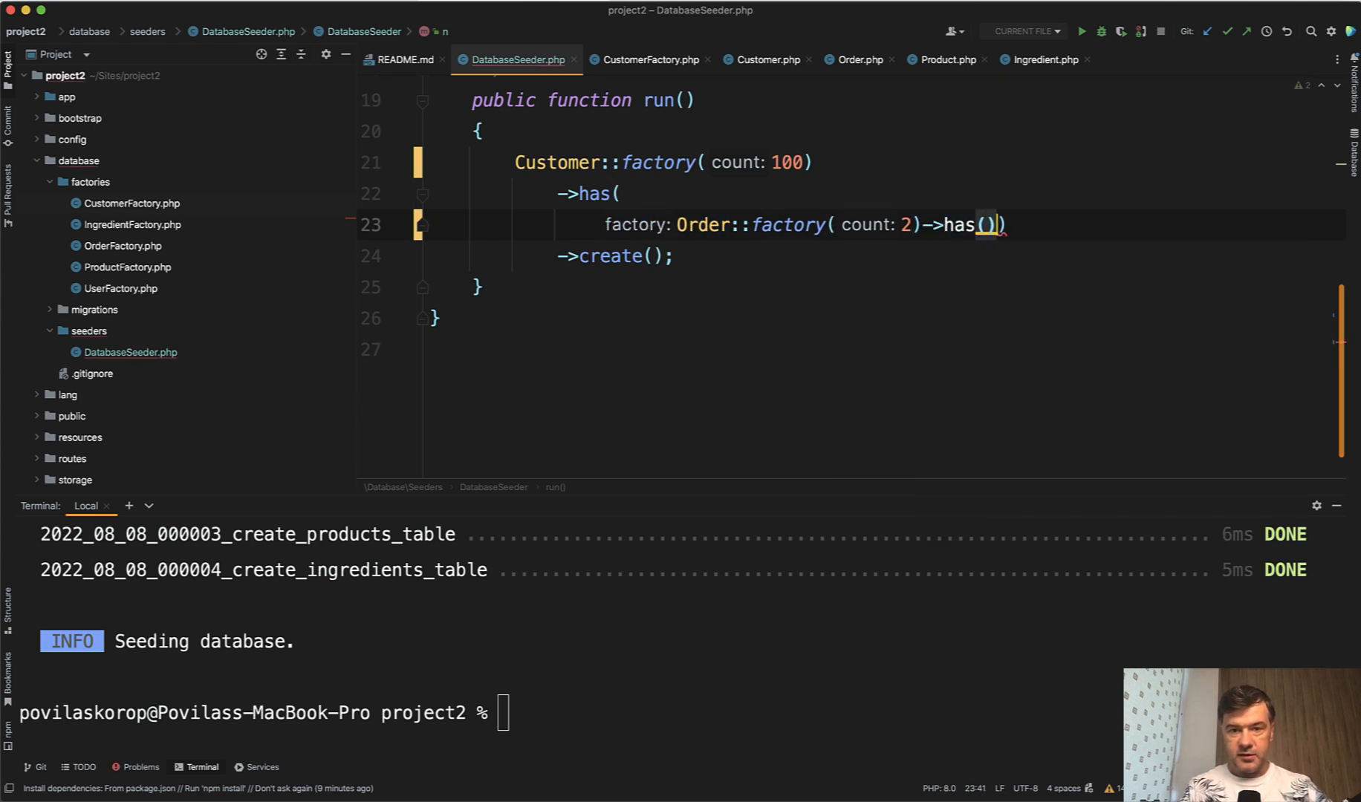
Step: Nest ->has(Product::factory(count: 3)) inside the Order factory in the seeder chain
type("Product::factory(")
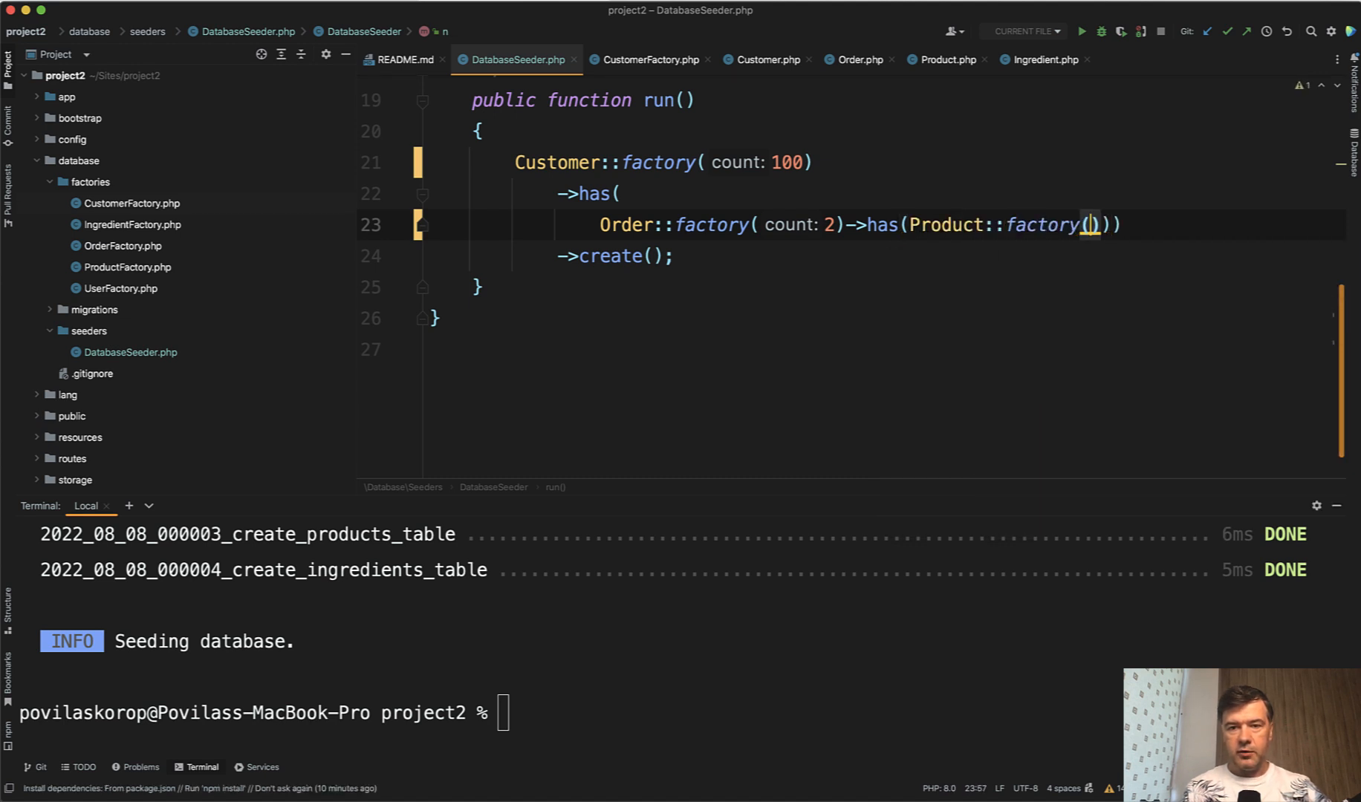
type("count: 3")
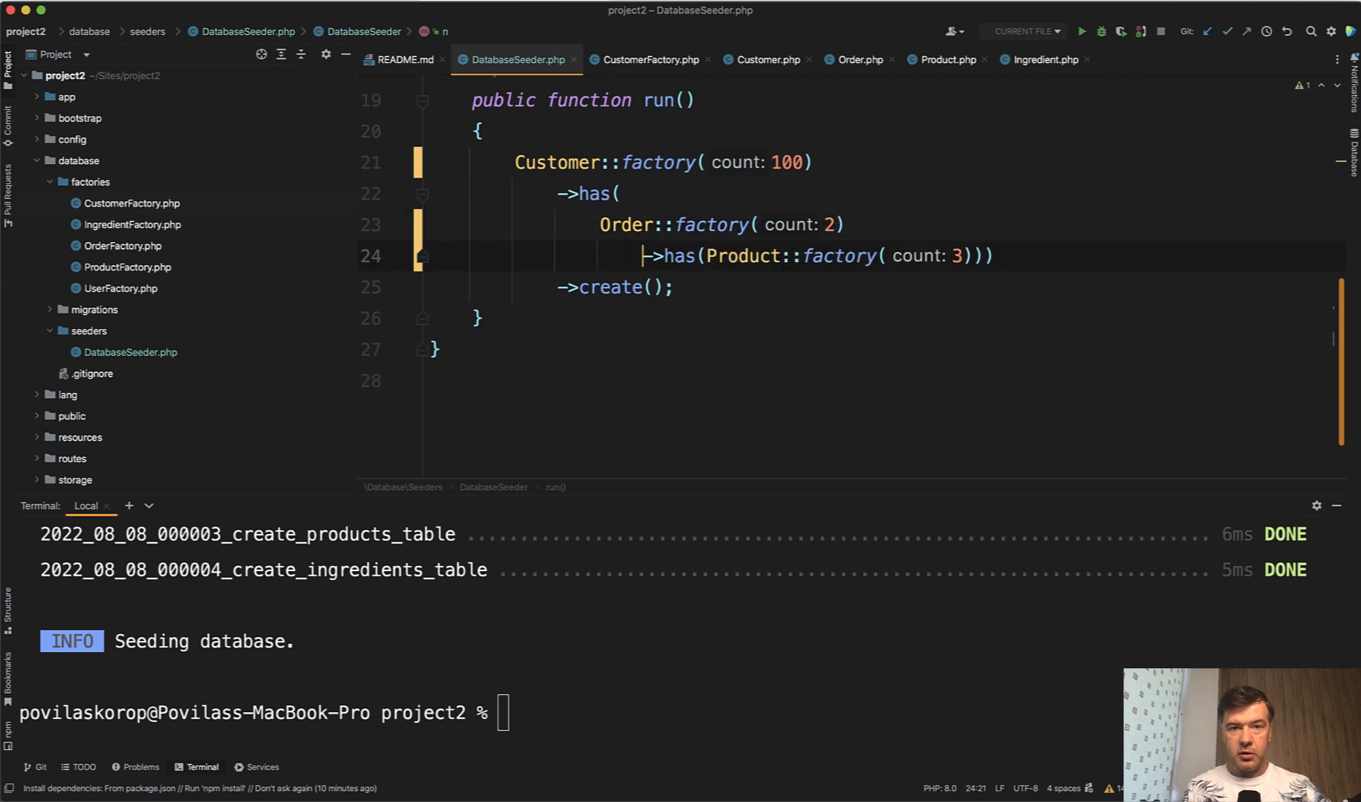
Step: Run php artisan migrate:fresh --seed to rebuild and reseed with nested products
type("php artisan migrate:fresh --seed")
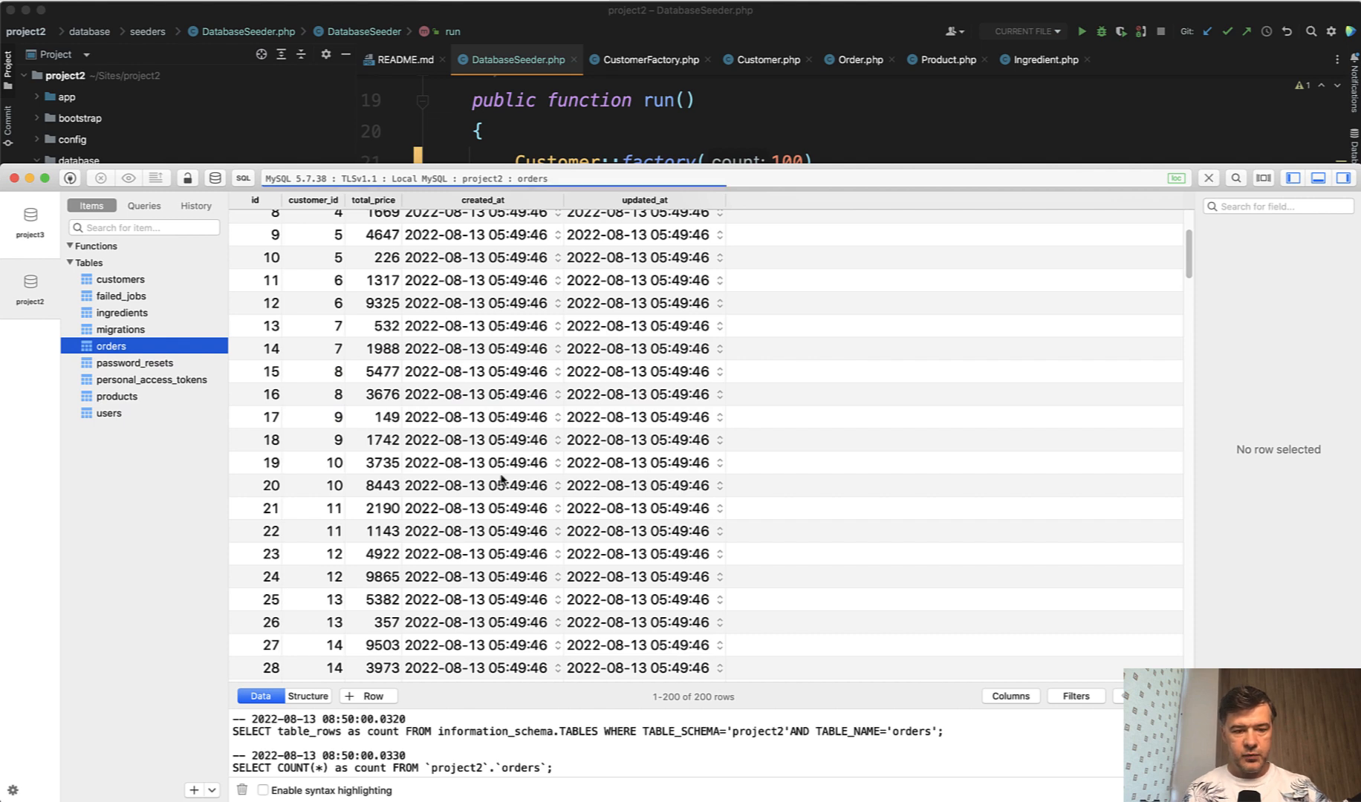
Step: Refresh the orders table and view the products table now holding 600 rows
left_click(1204, 178)
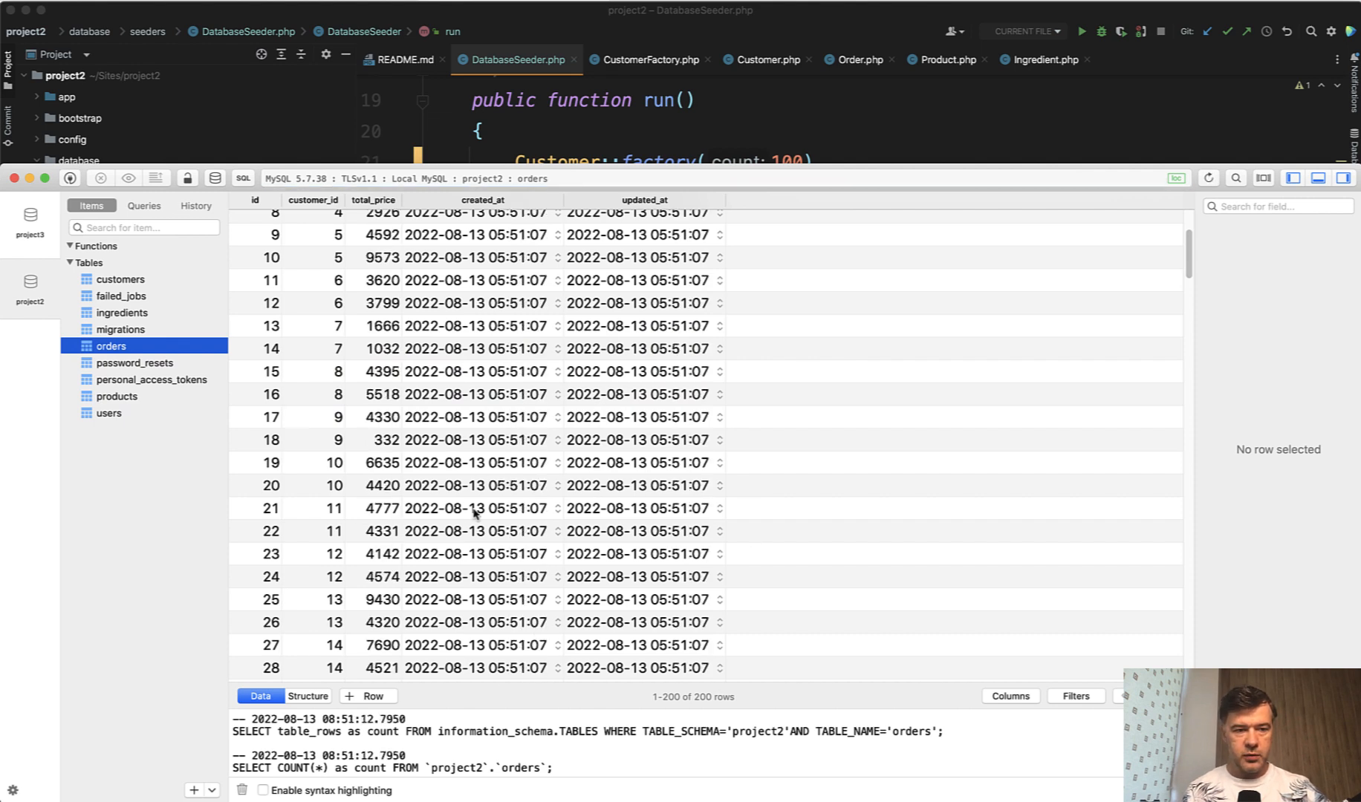
left_click(116, 395)
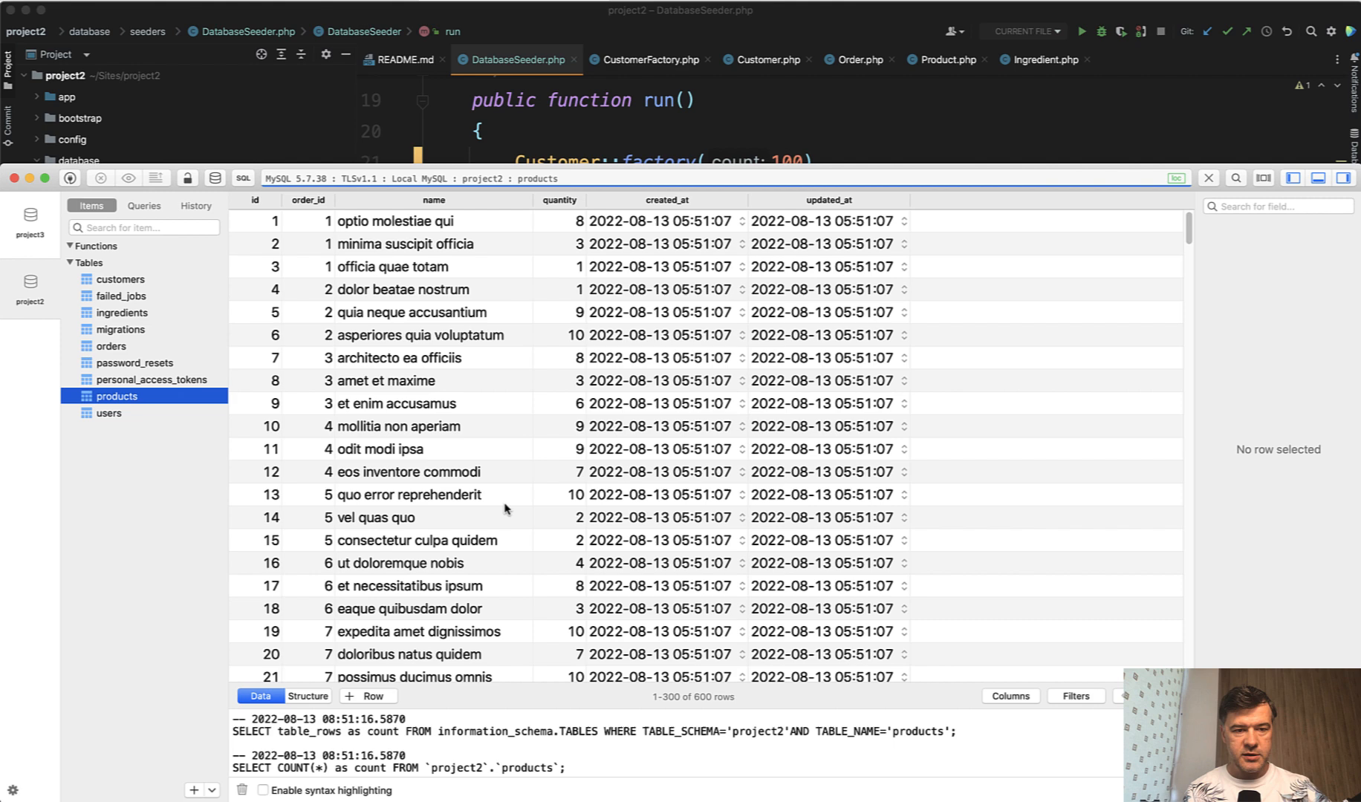
mouse_move(447, 318)
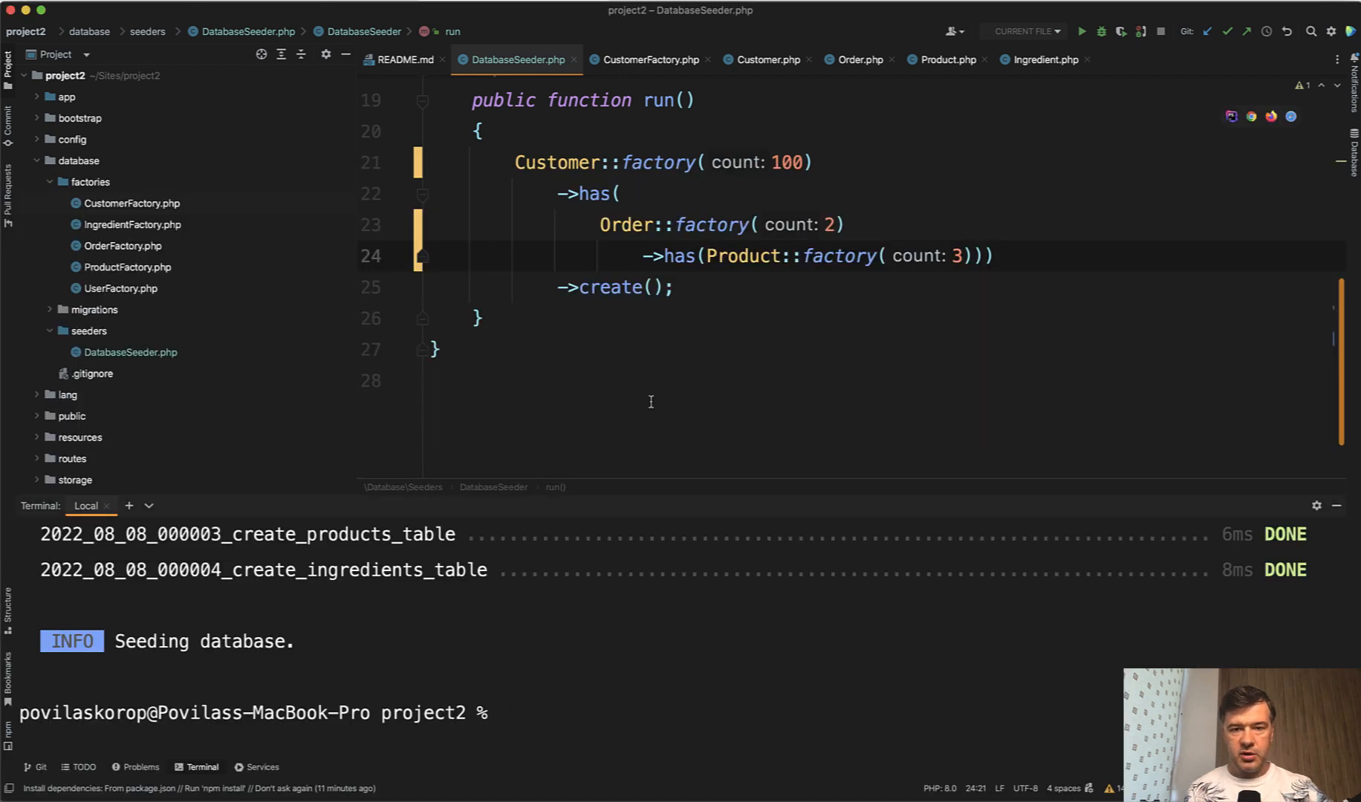
left_click(126, 266)
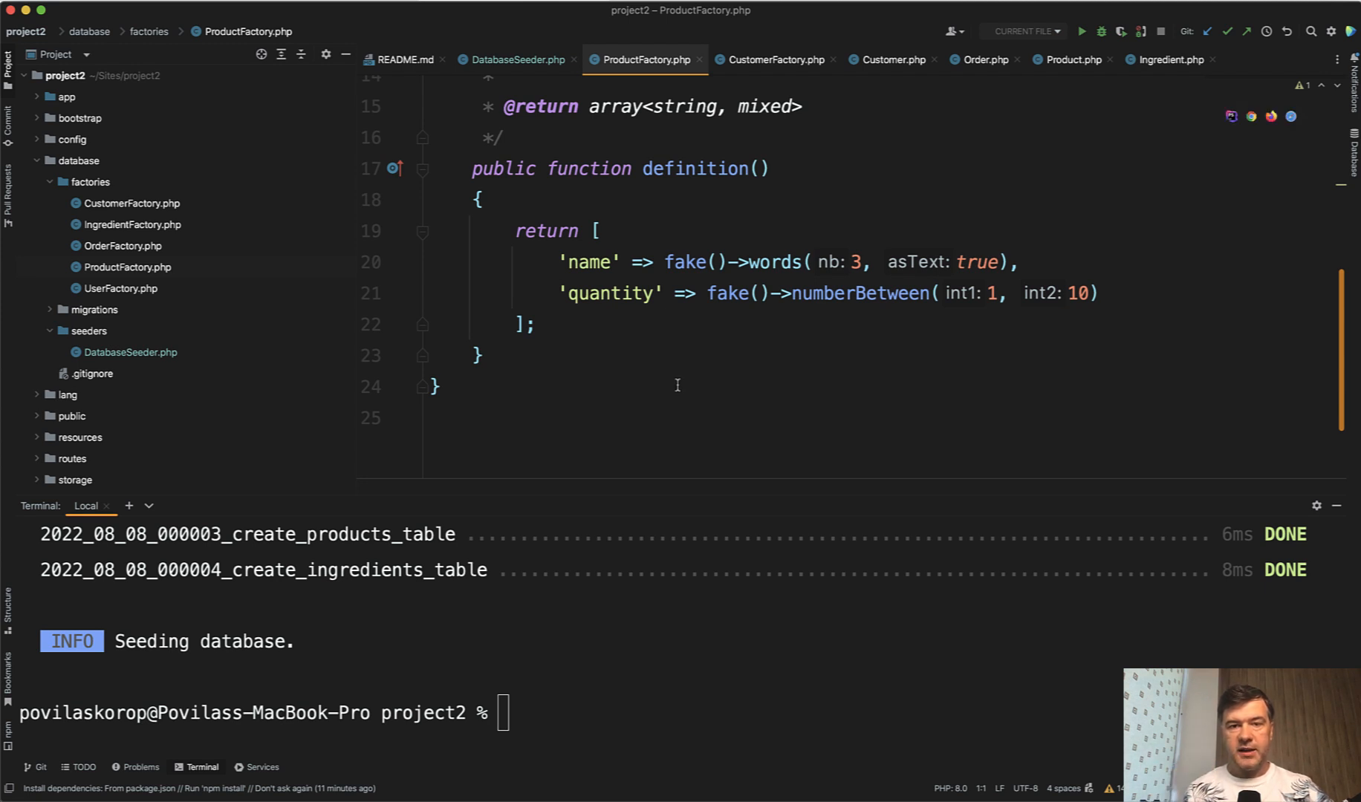
mouse_move(599, 262)
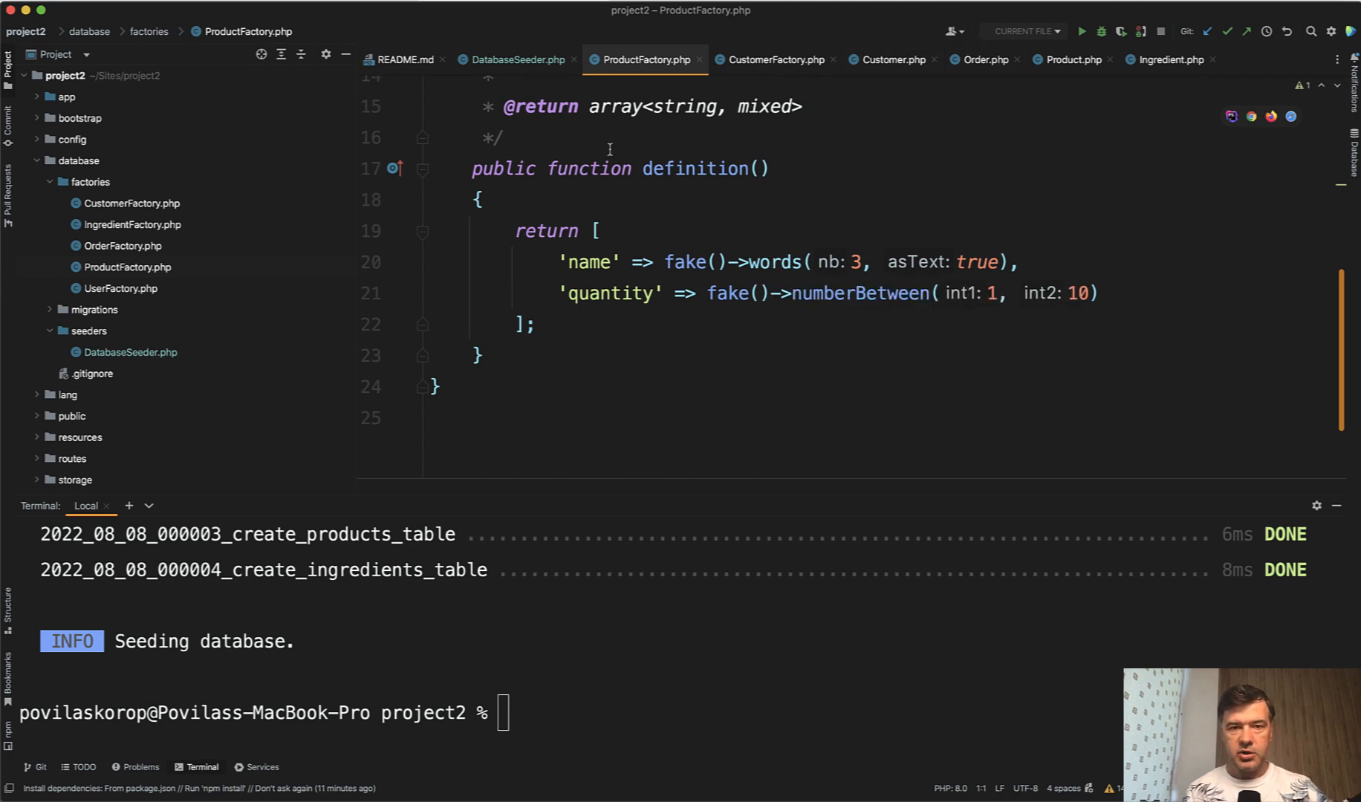
left_click(512, 59)
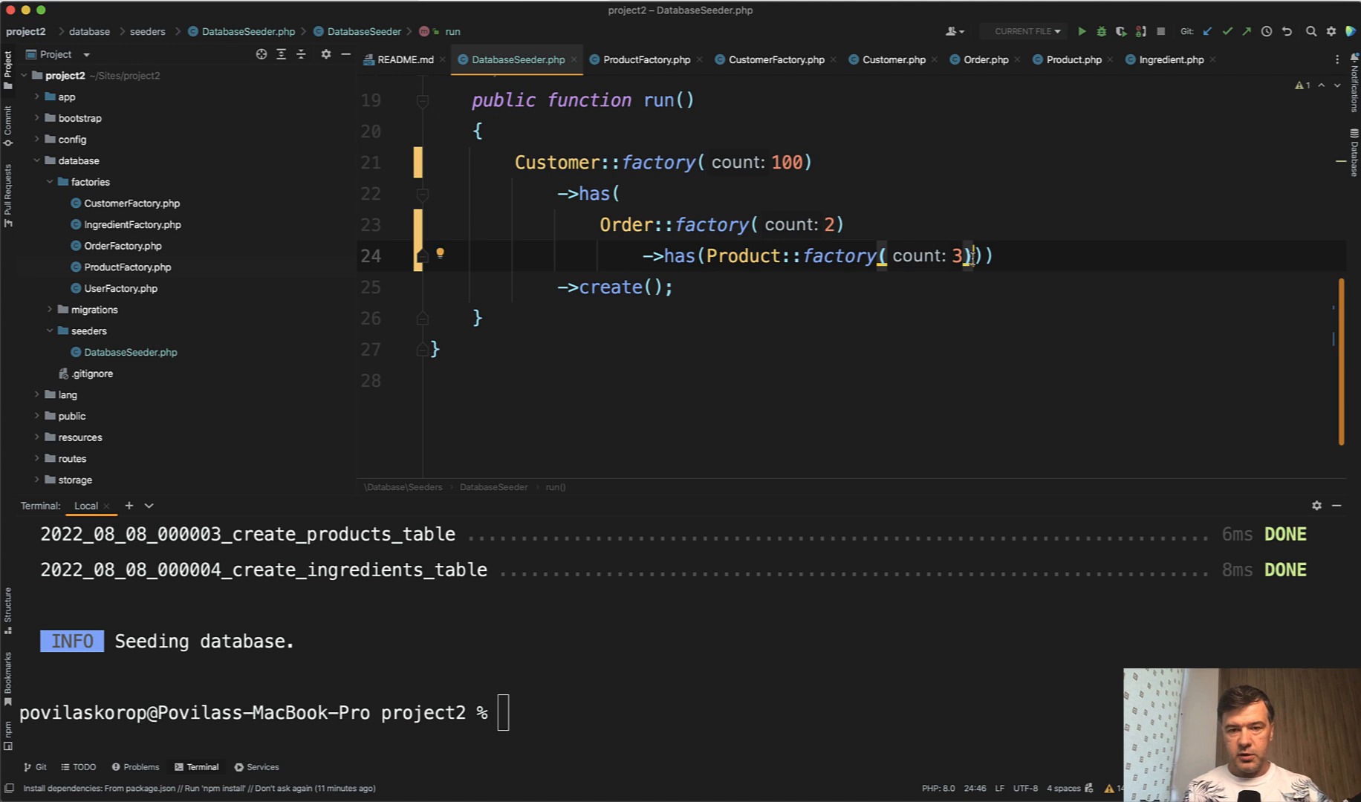
Step: Append ->has(Ingredient::factory(count: 5)) to the Product factory, run migrate:fresh --seed and switch to TablePlus
type("->))")
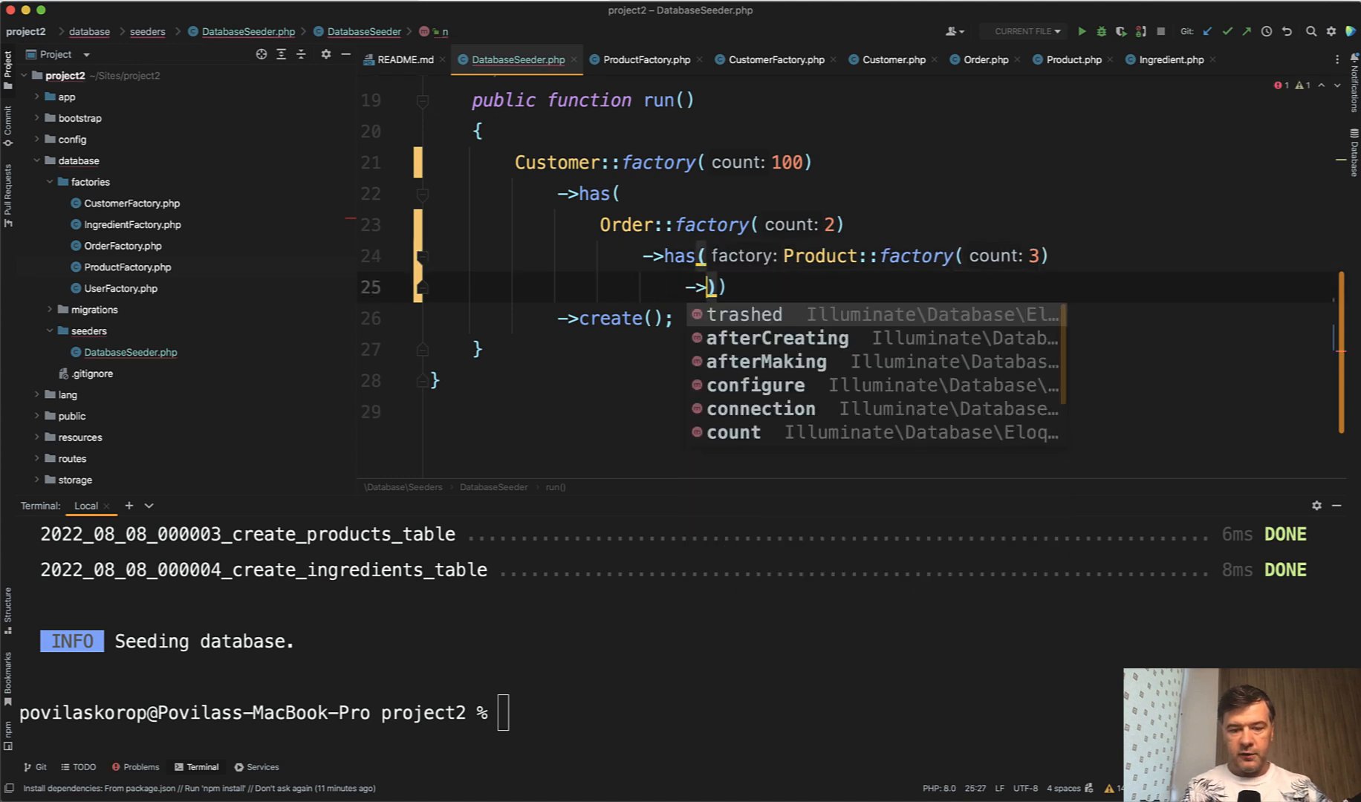
type("Ing")
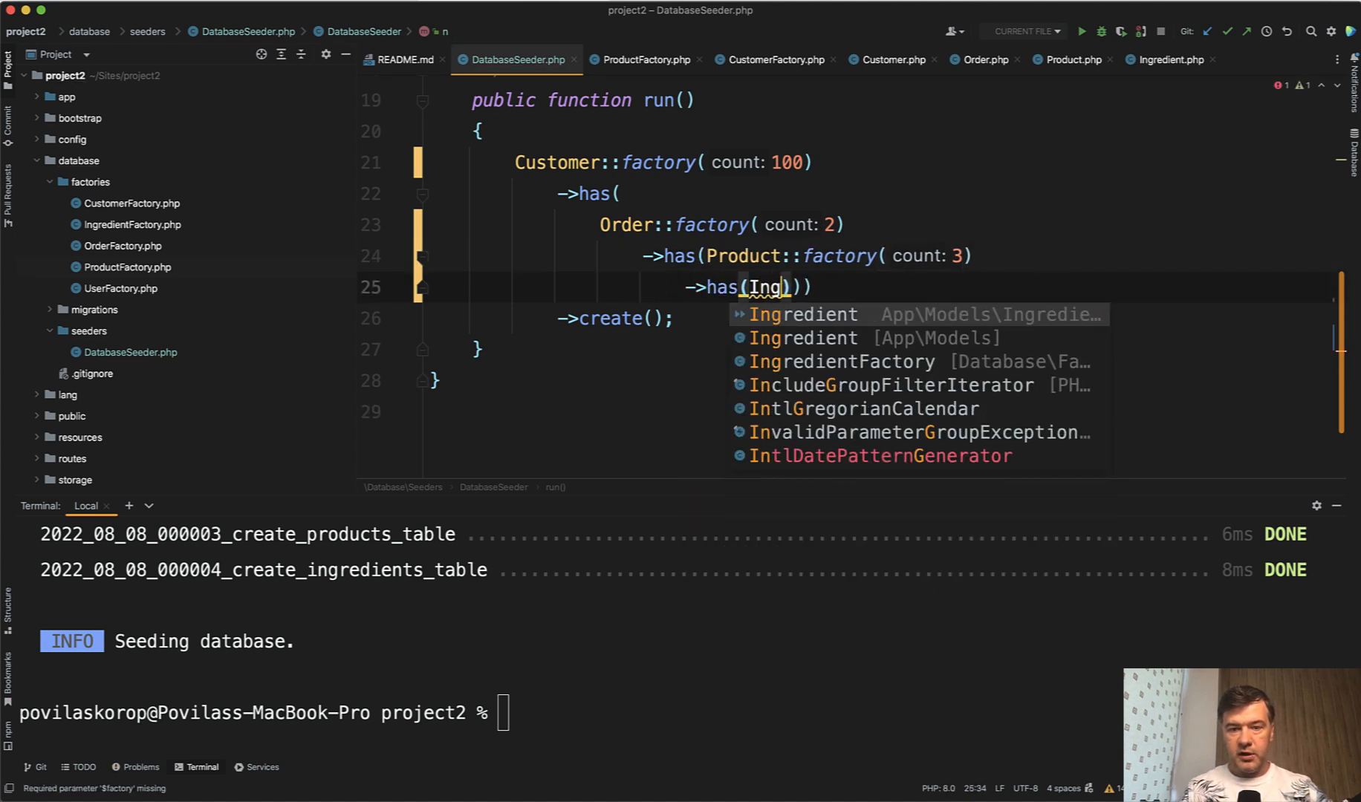
left_click(802, 315)
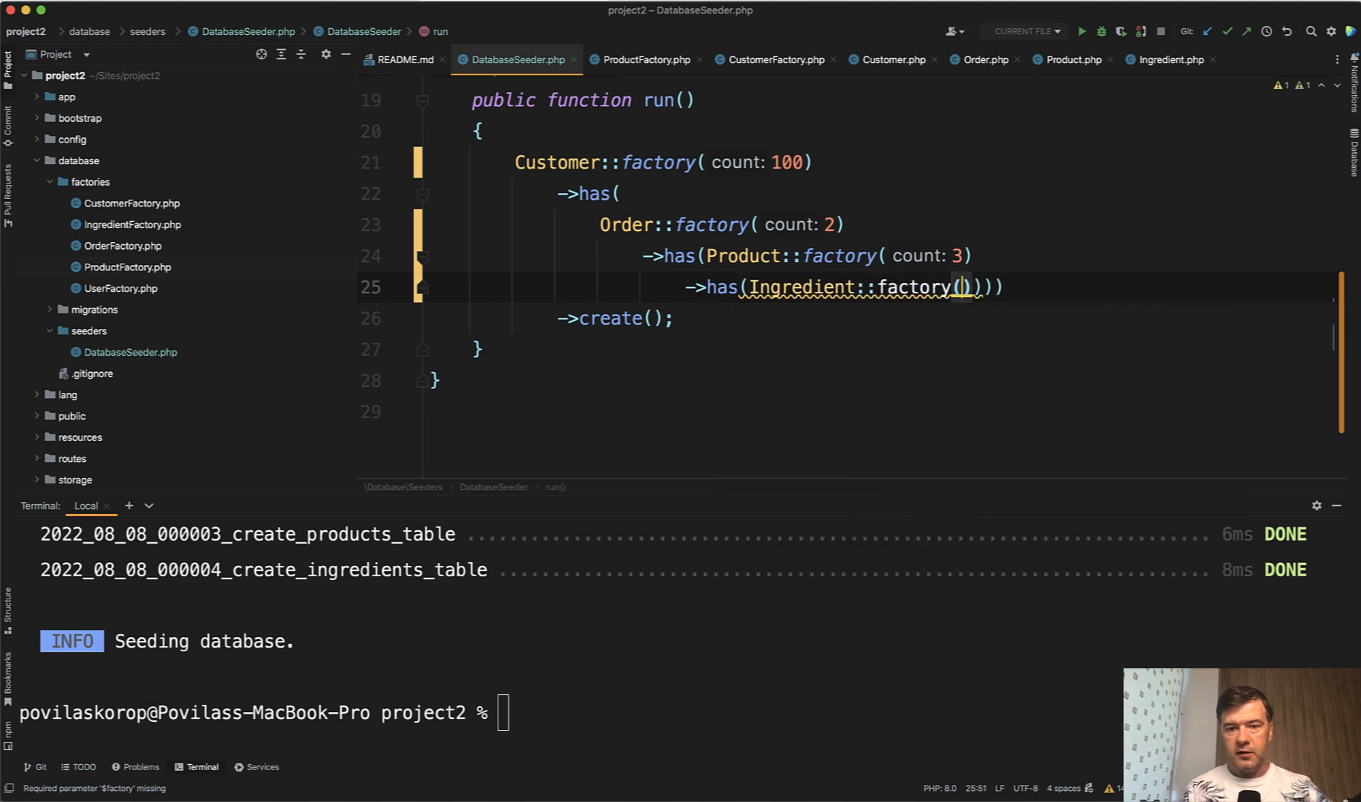
type("count: 5")
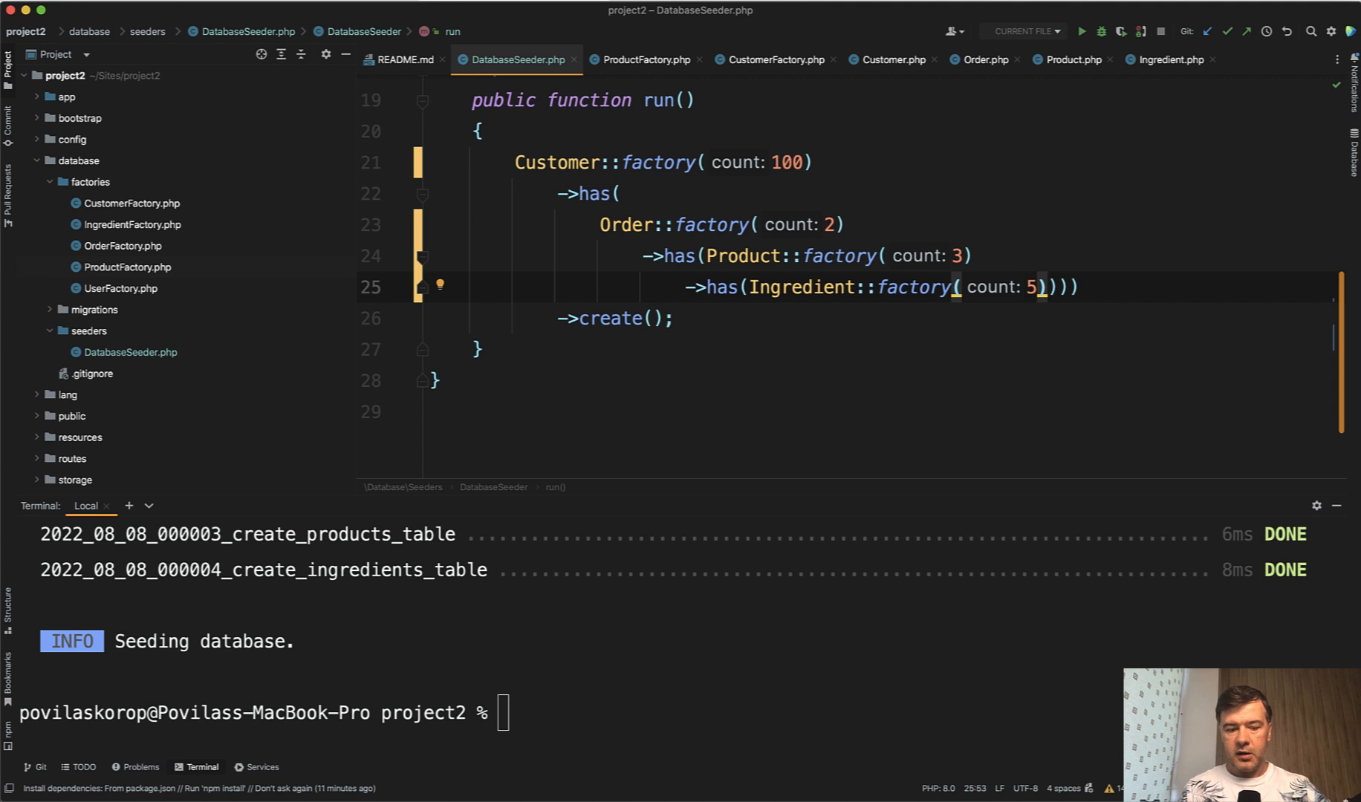
type("php artisan migrate:fresh --seed")
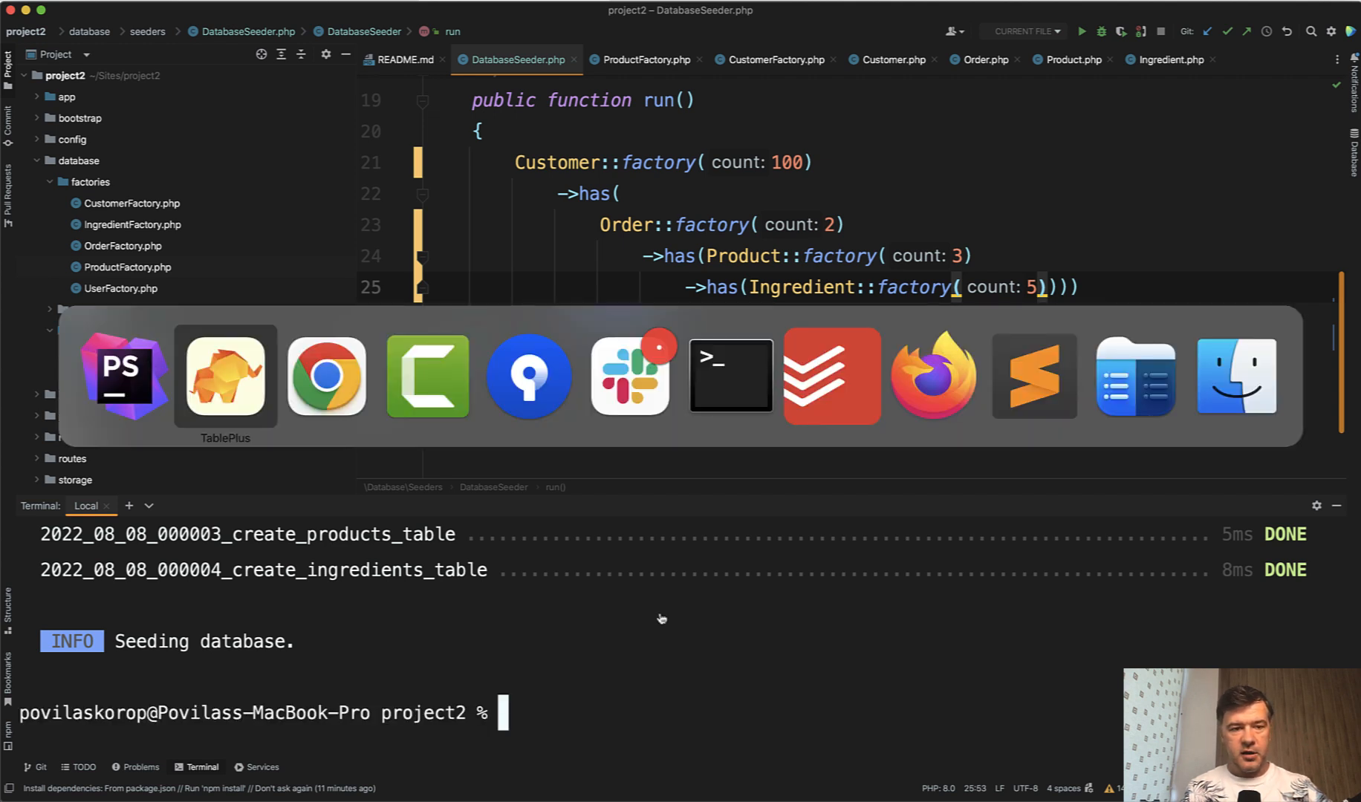
left_click(225, 375)
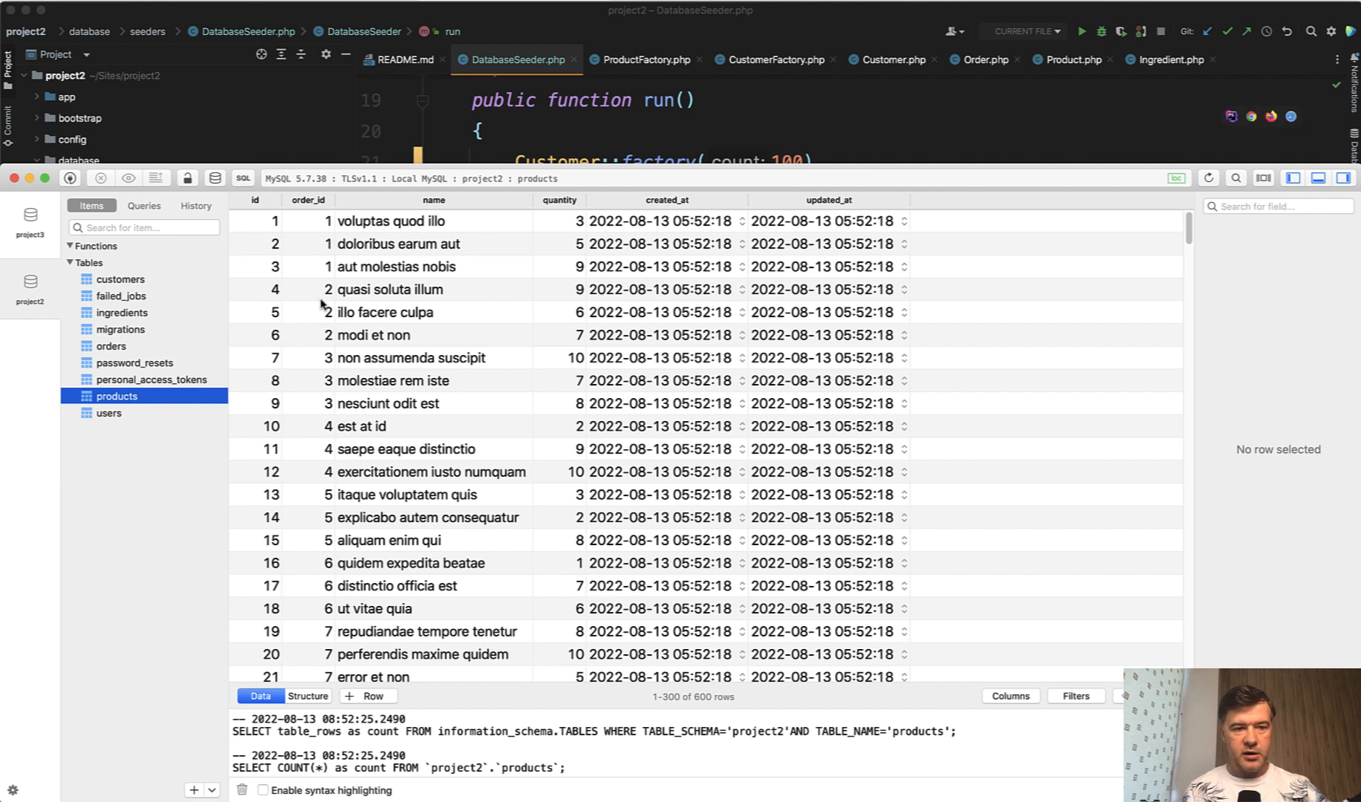
mouse_move(362, 332)
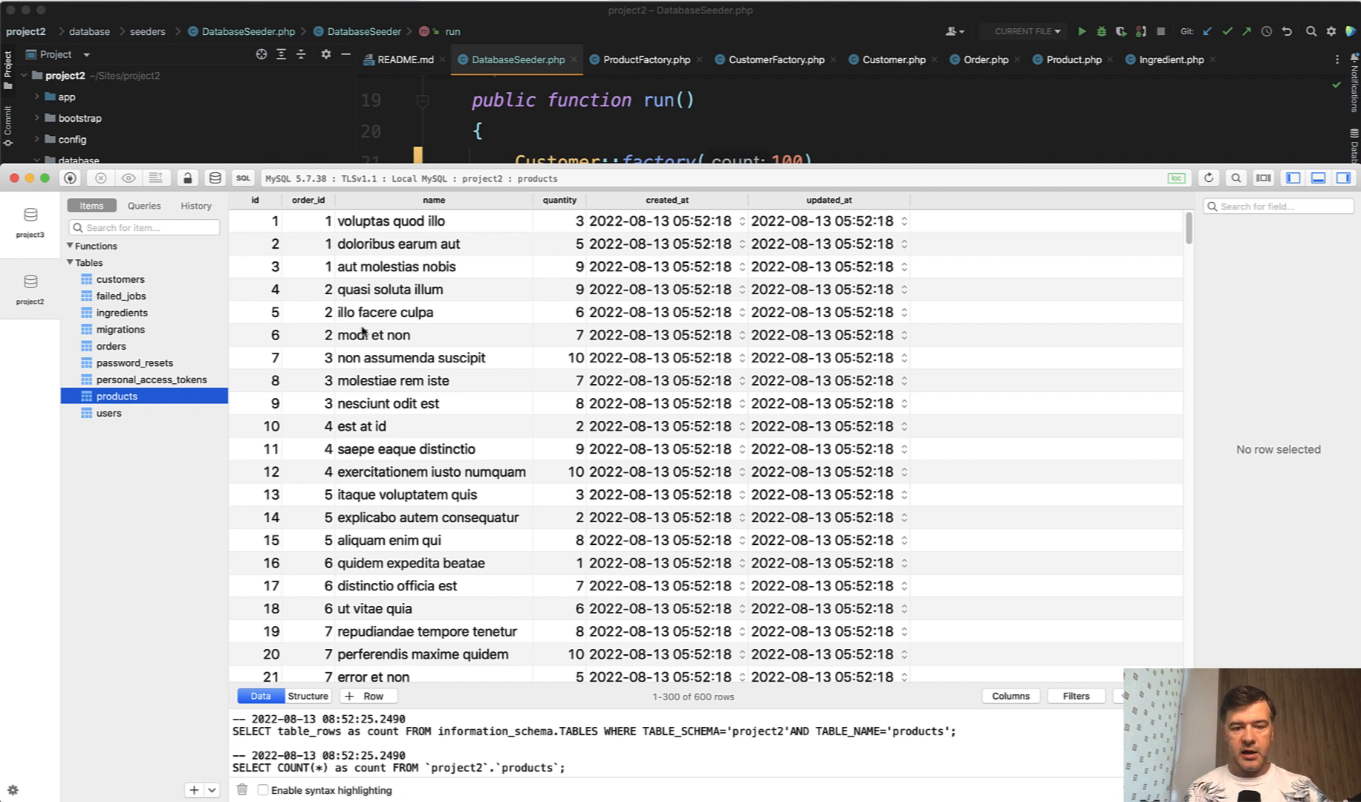
mouse_move(135, 325)
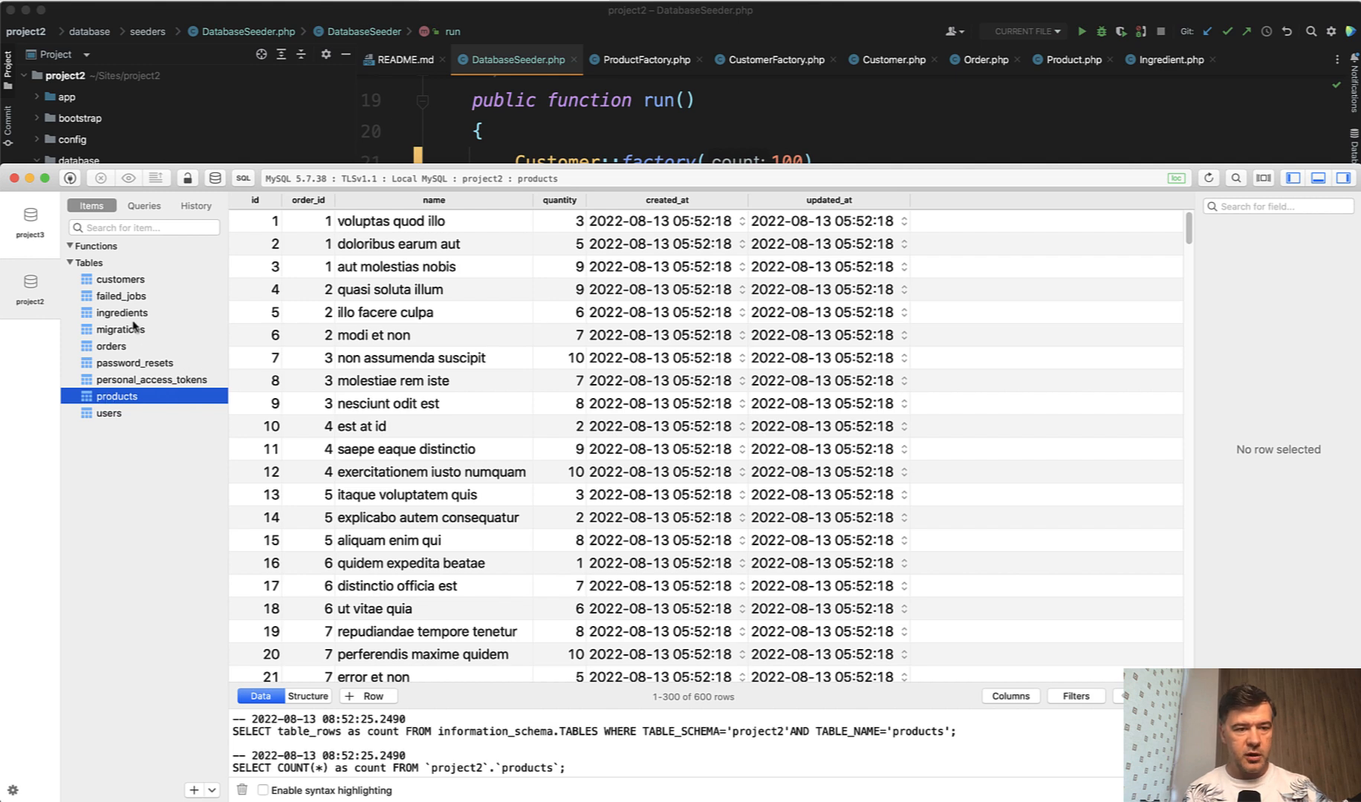
Step: View the ingredients table with 3,000 rows, then switch back to PhpStorm
left_click(121, 312)
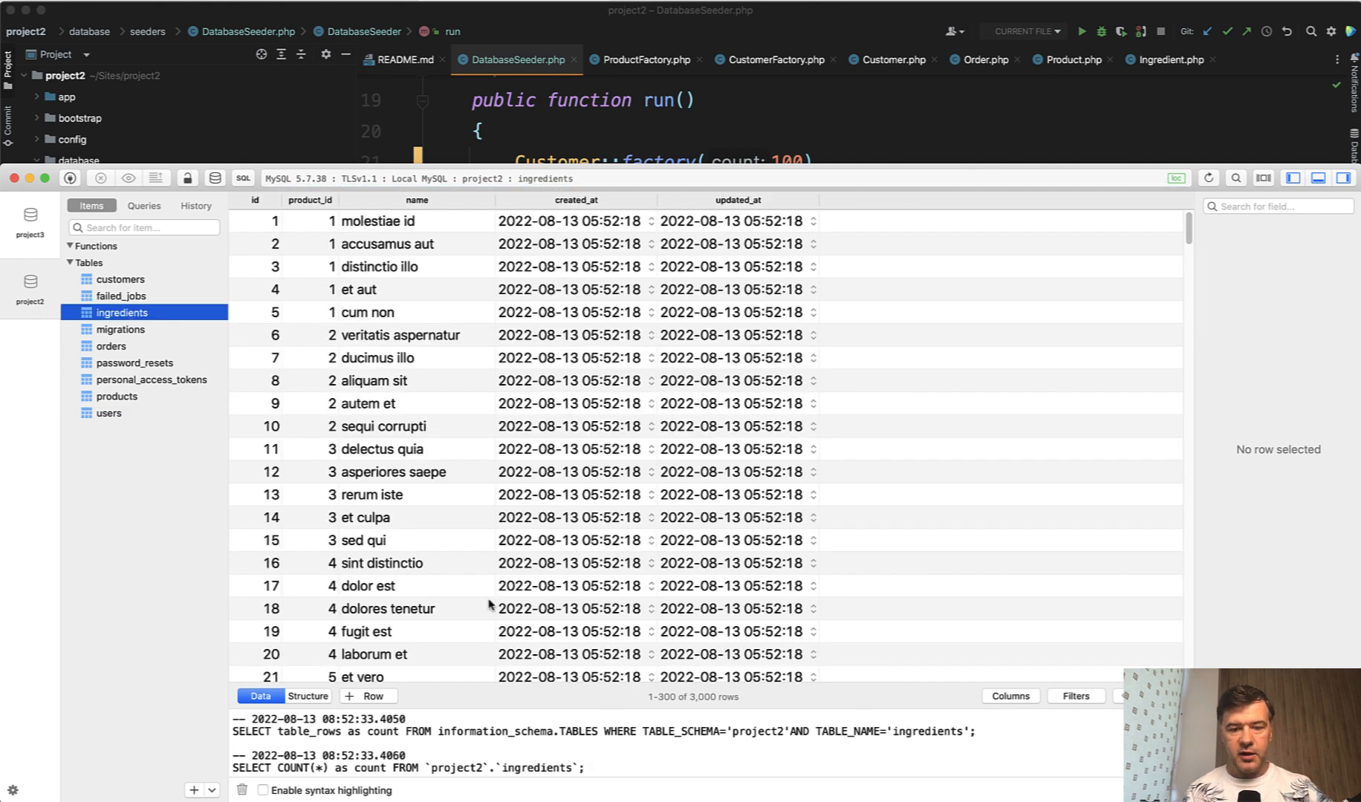
mouse_move(337, 340)
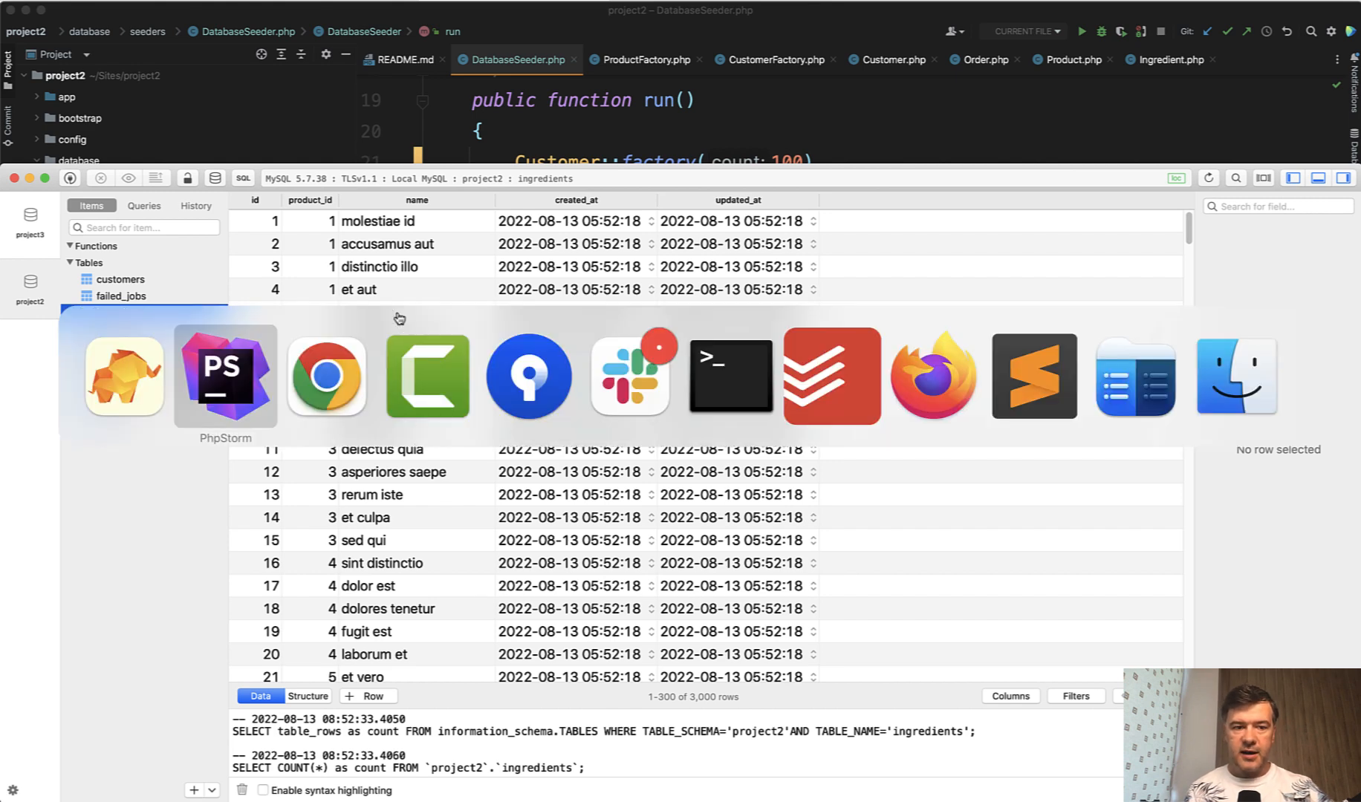
left_click(225, 376)
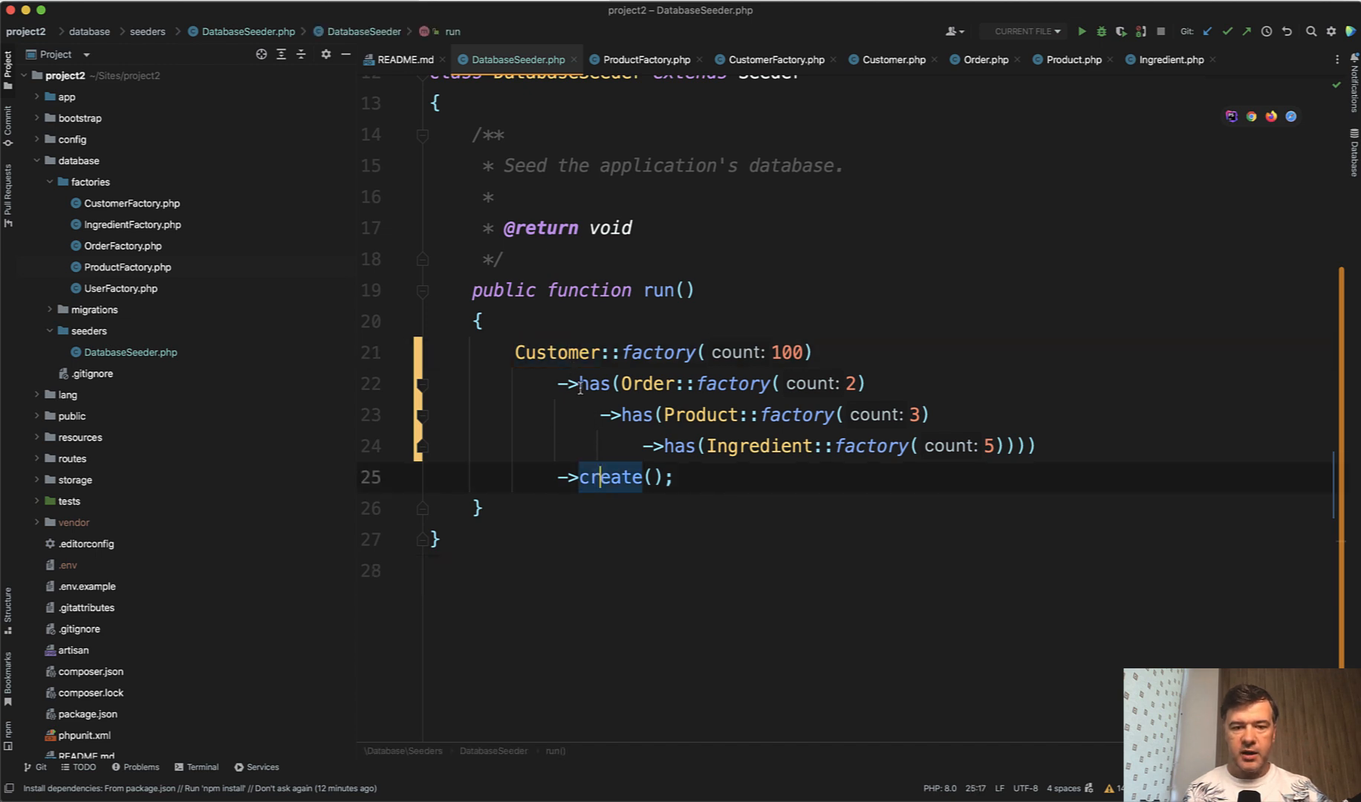
Step: Select the nested has() calls in the tidied DatabaseSeeder chain to walk through them
left_click(745, 446)
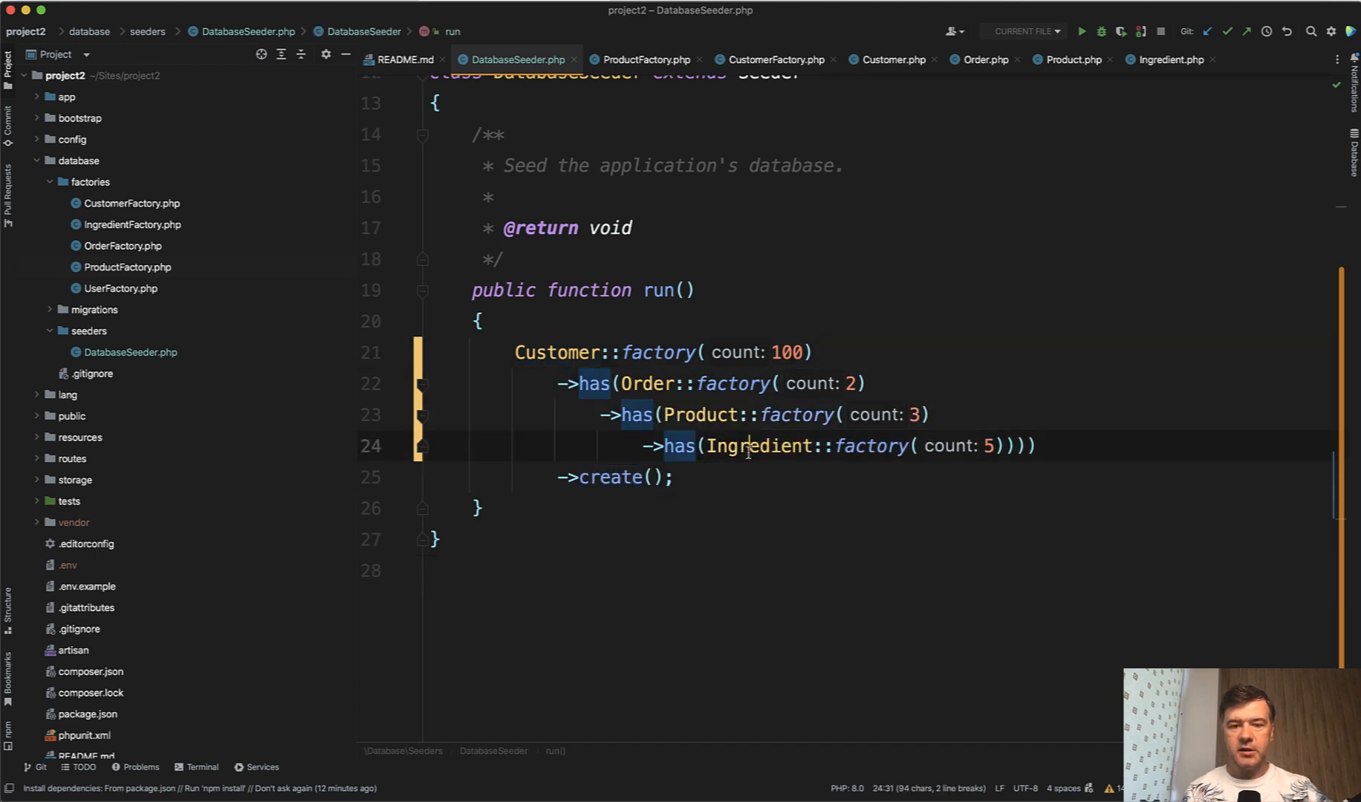
double_click(755, 445)
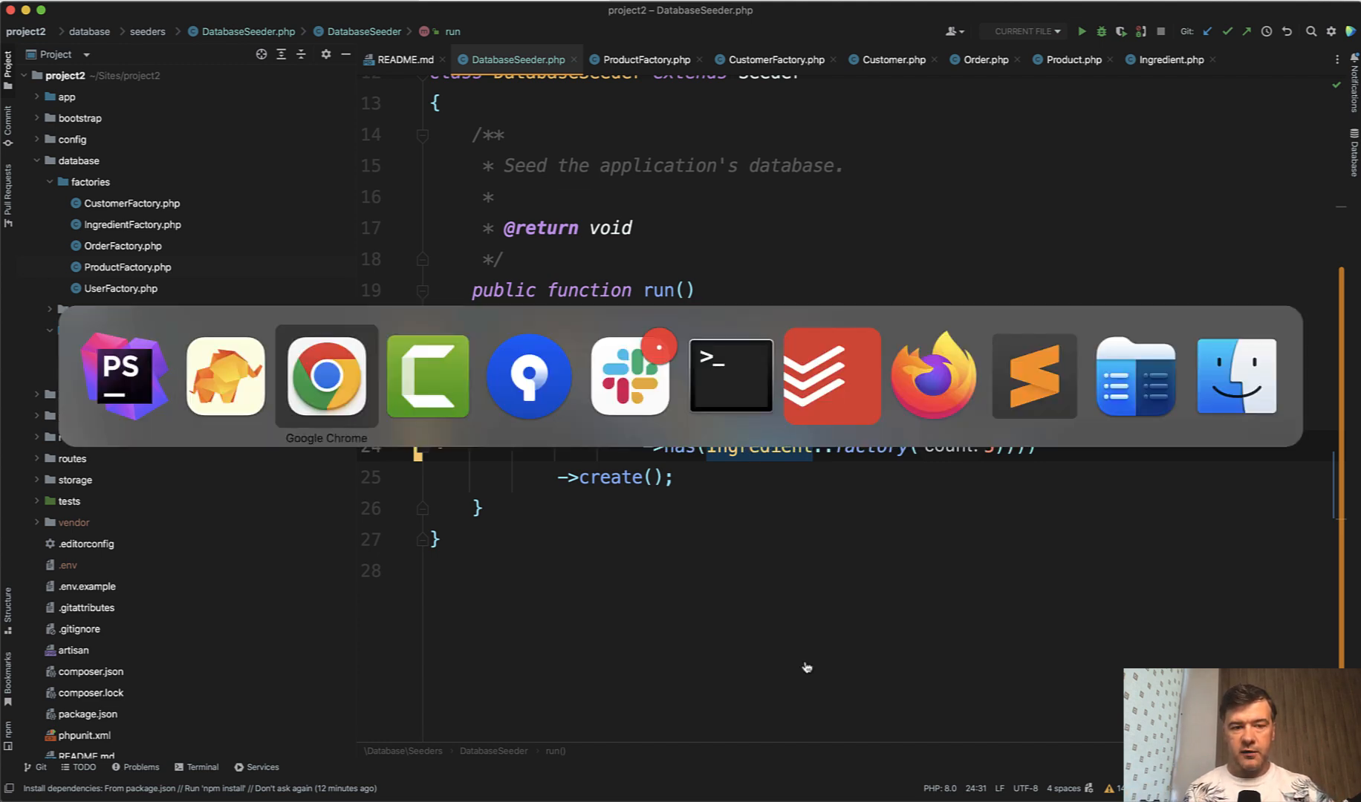
Step: In the browser, show the Laravel Testing For Beginners course curriculum with its factories lesson
left_click(327, 376)
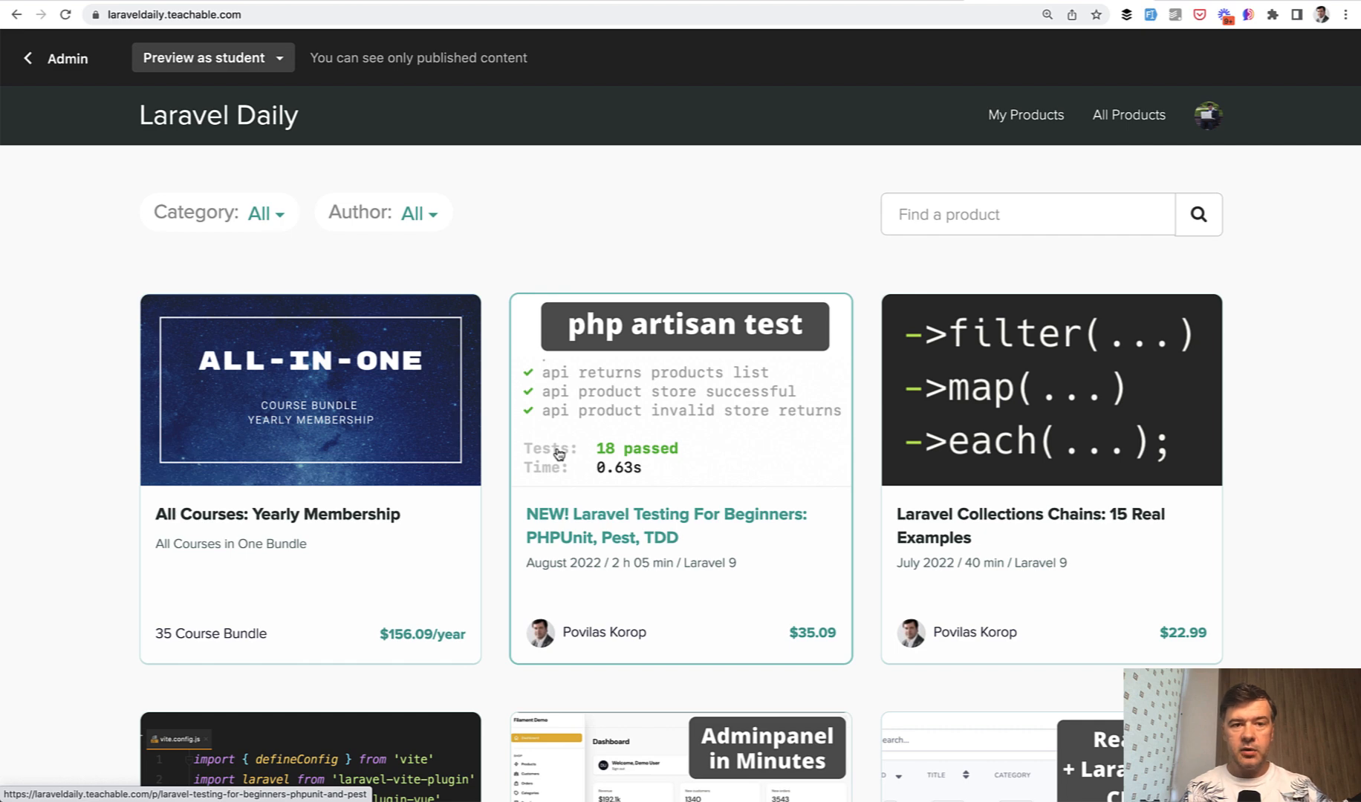
mouse_move(643, 489)
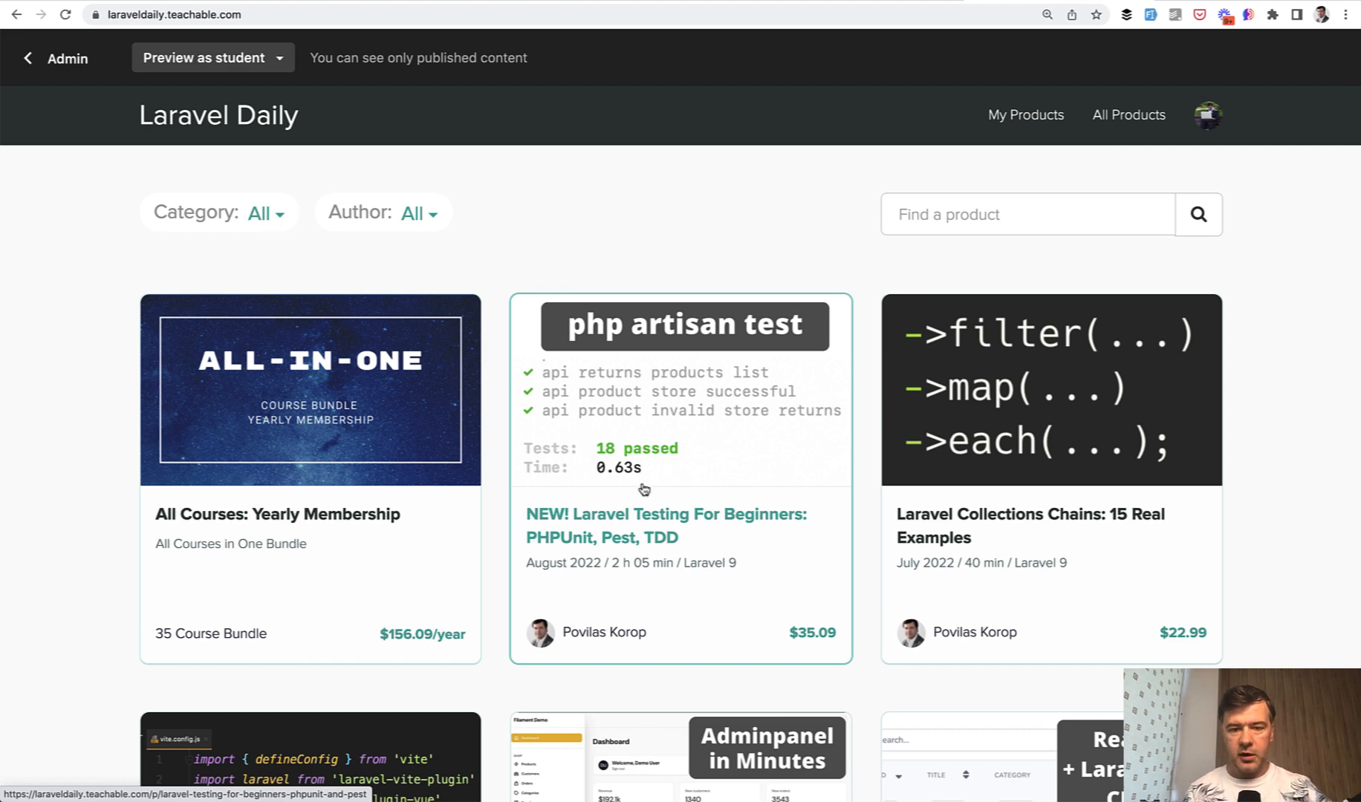
left_click(678, 524)
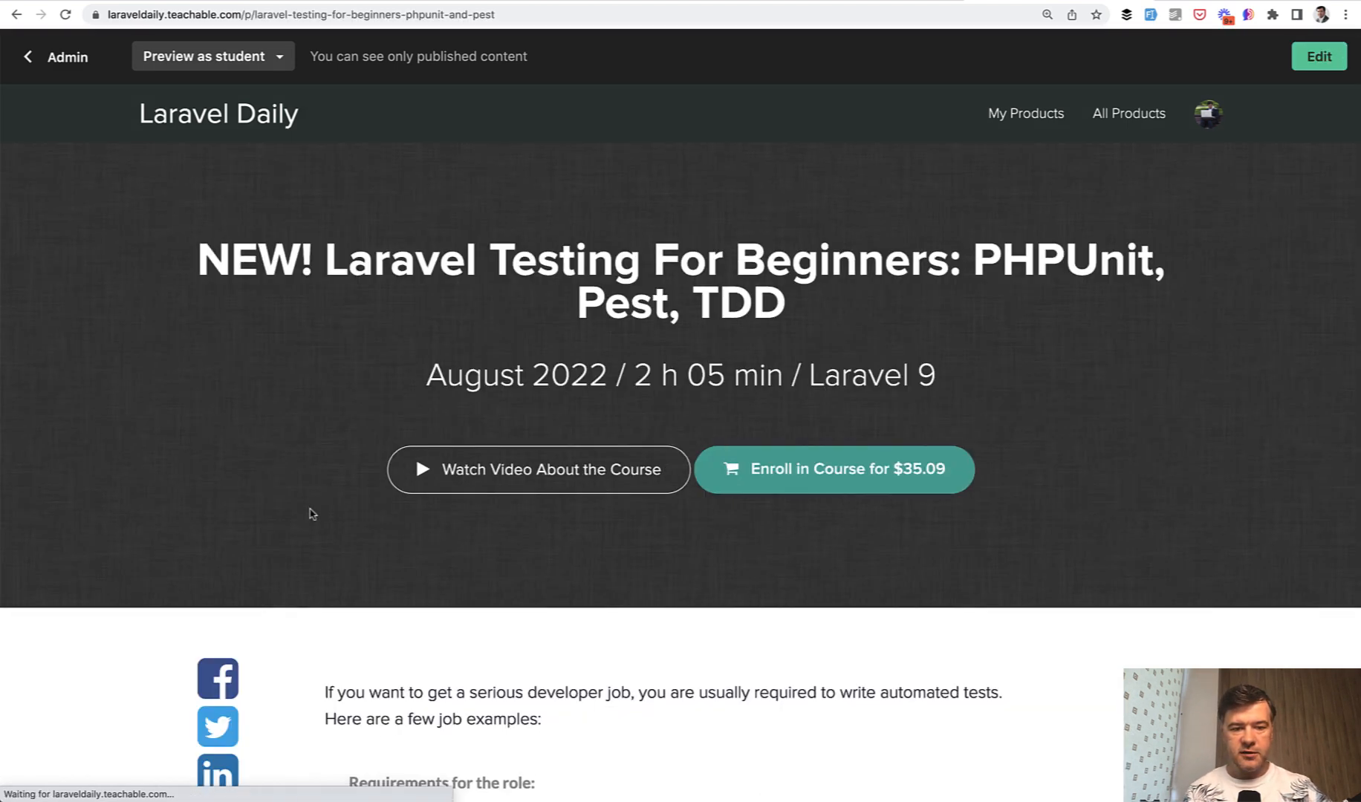
scroll("down", 3)
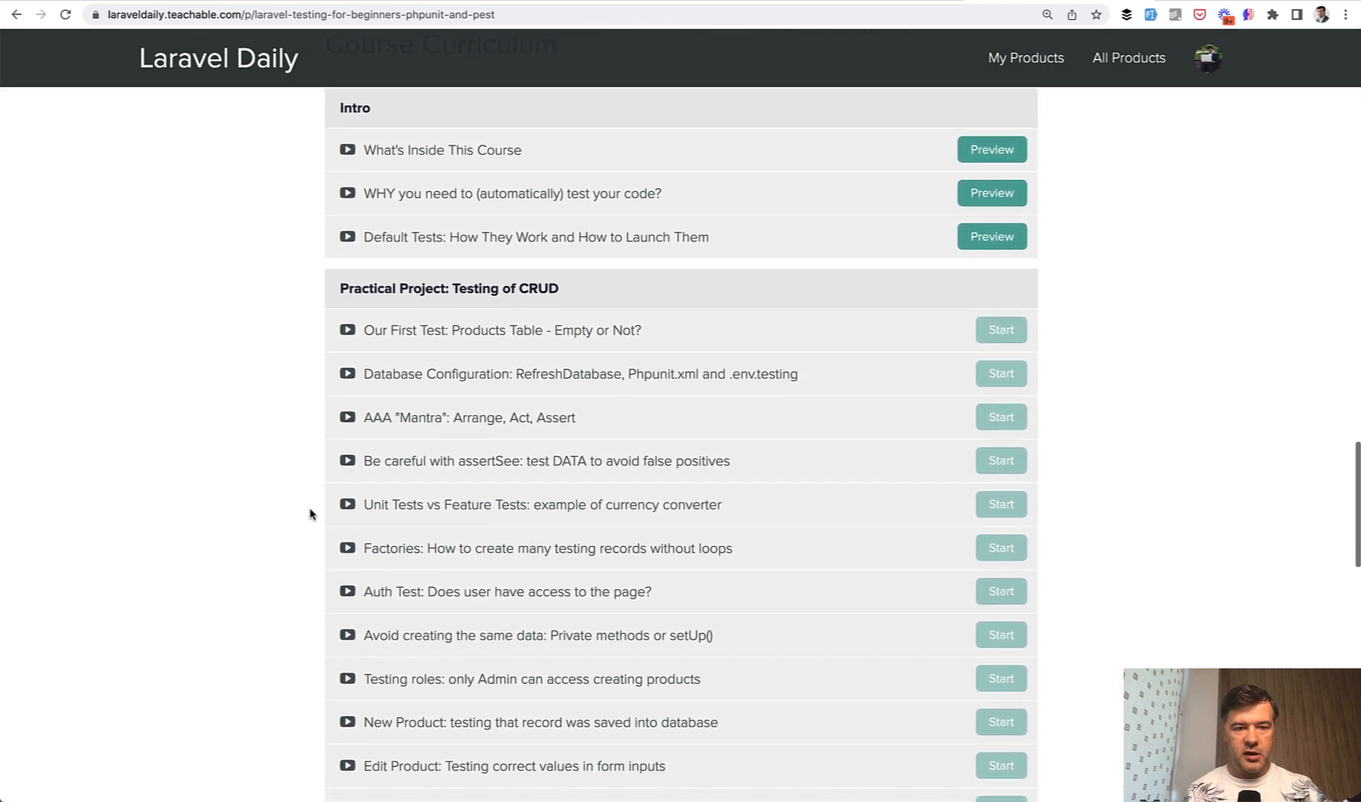
scroll("down", 3)
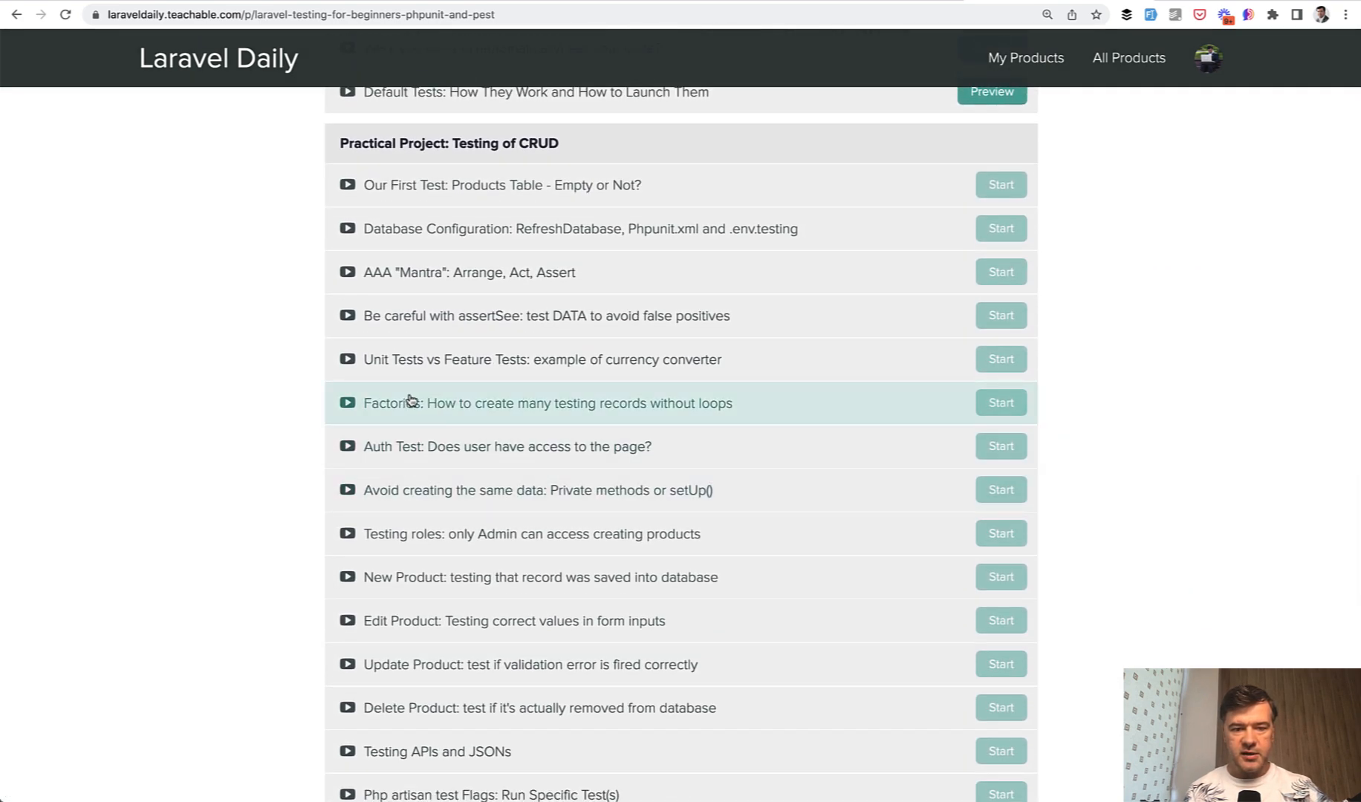
mouse_move(602, 408)
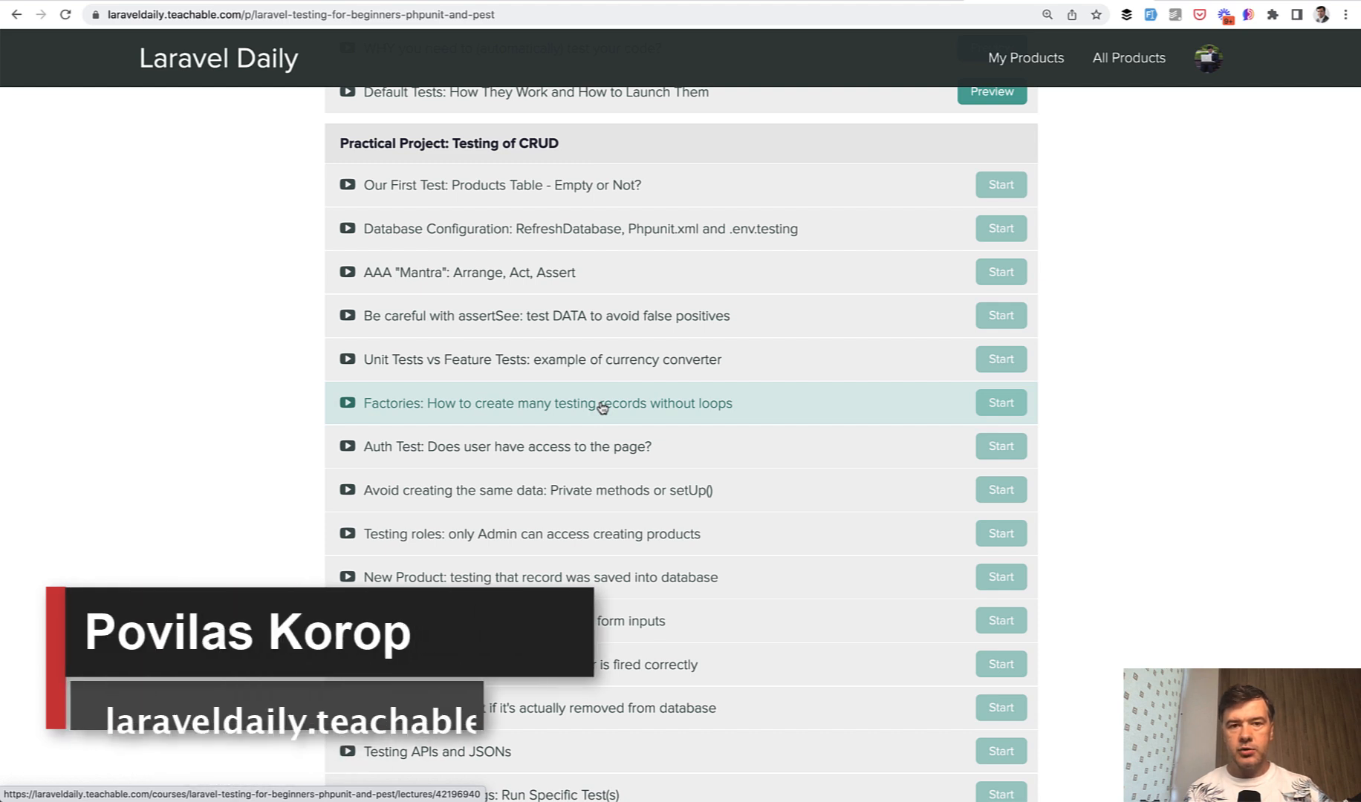